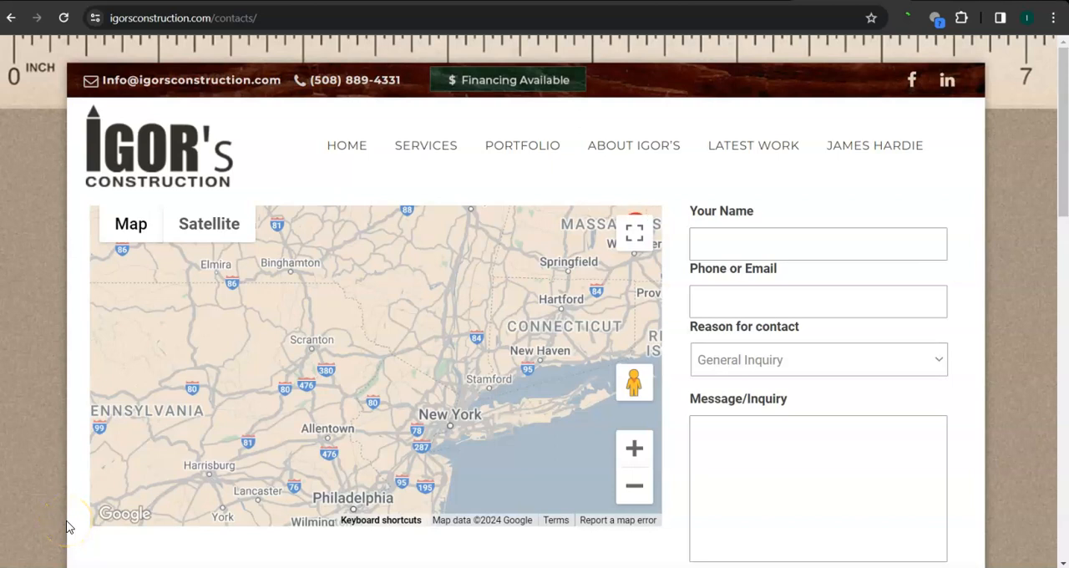
{"action": "mouse_move", "coordinate": [441, 248]}
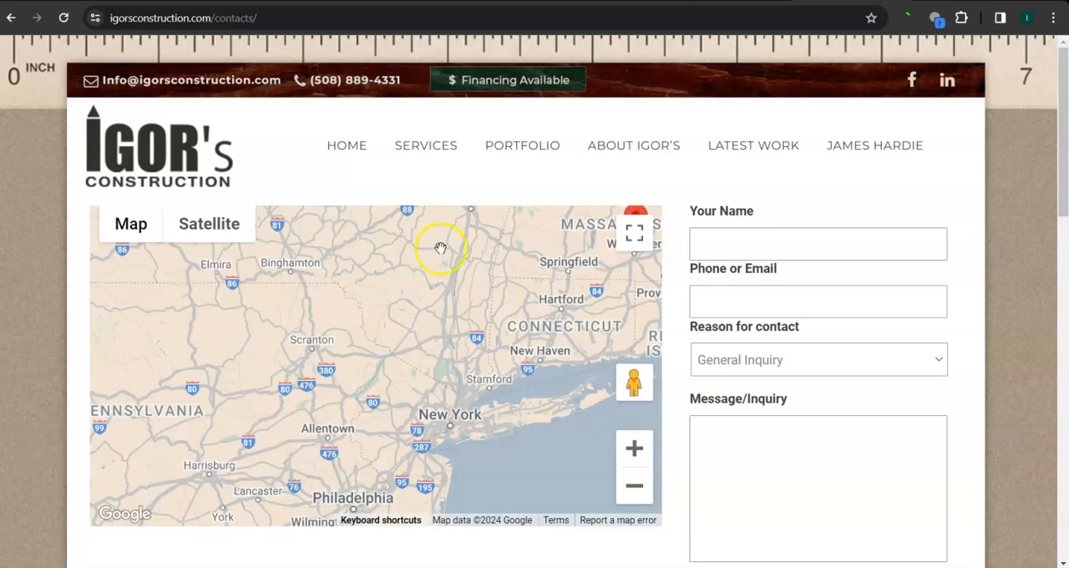
Go from the Contacts page to Igor's Construction home page via HOME in the navigation
{"action": "left_click", "coordinate": [347, 144]}
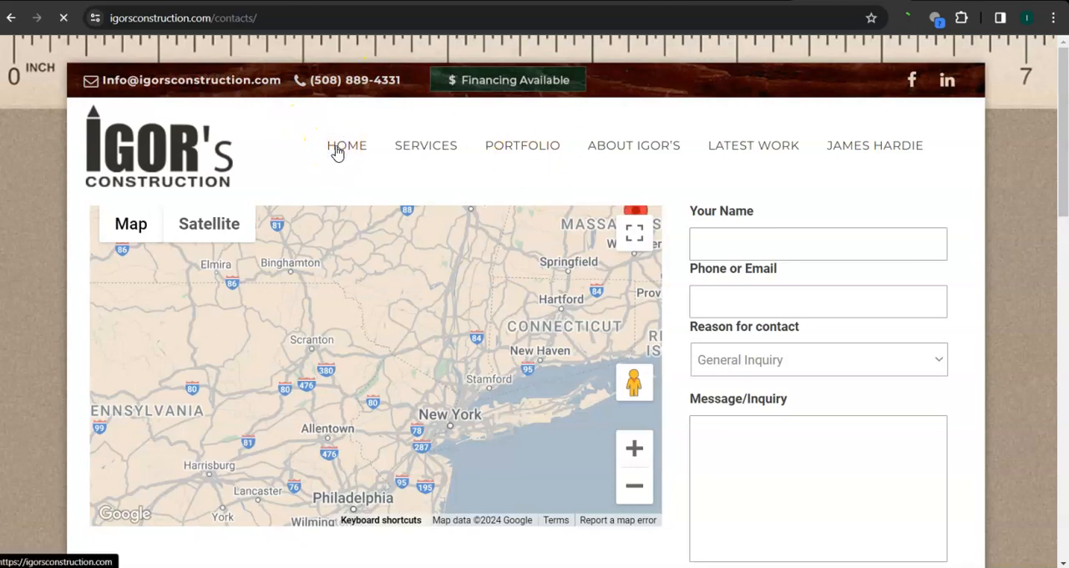
{"action": "left_click", "coordinate": [346, 143]}
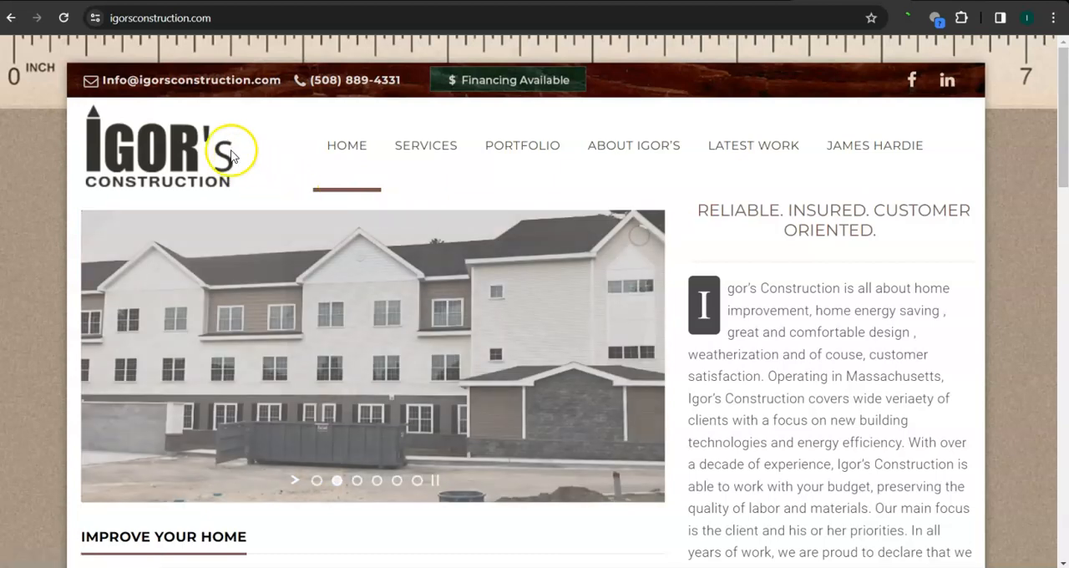
{"action": "mouse_move", "coordinate": [121, 358]}
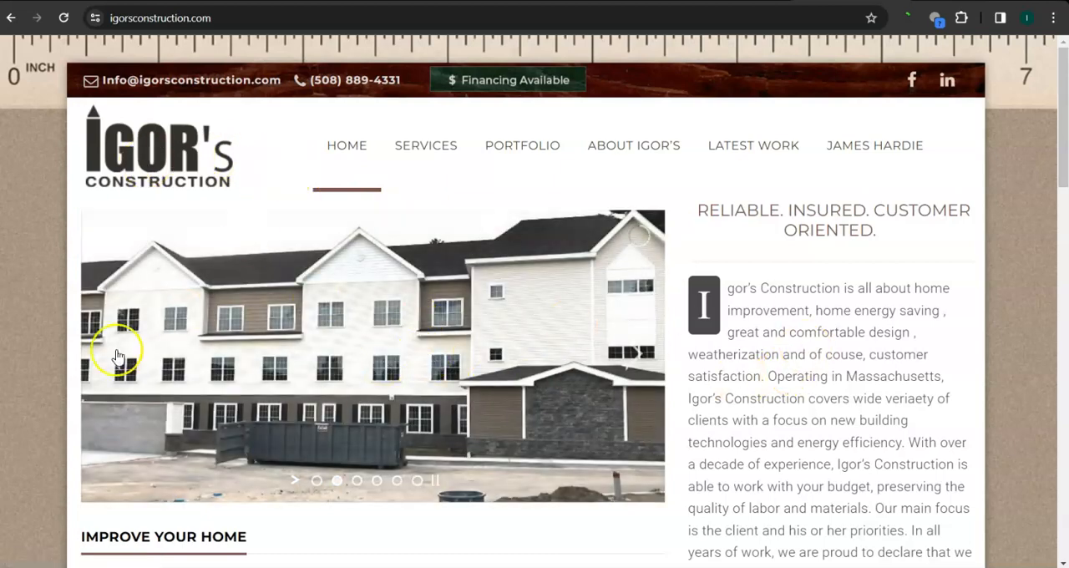
{"action": "scroll", "scroll_direction": "down", "scroll_amount": 3}
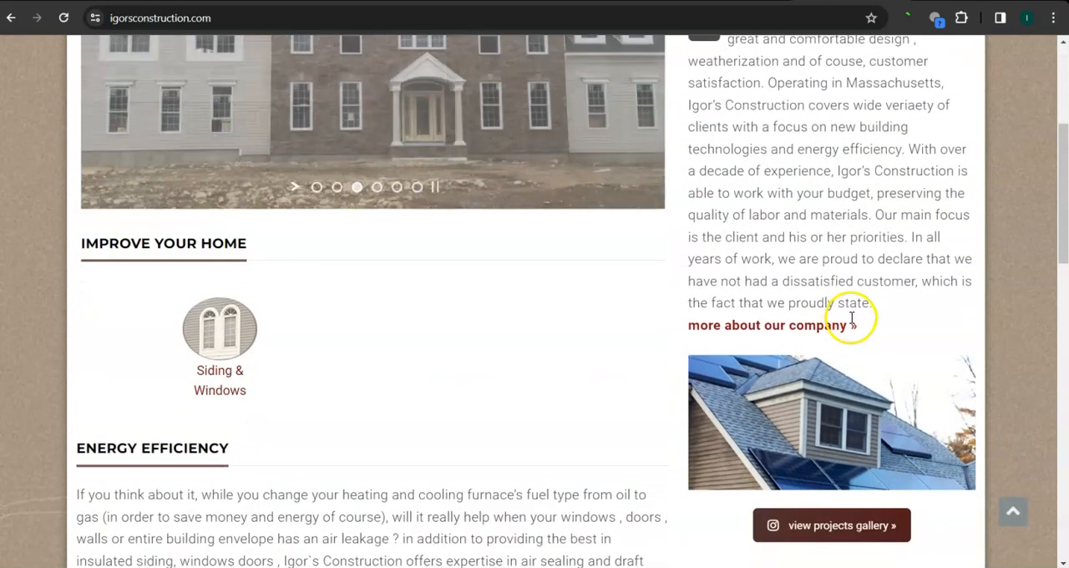
{"action": "scroll", "scroll_direction": "down", "scroll_amount": 3}
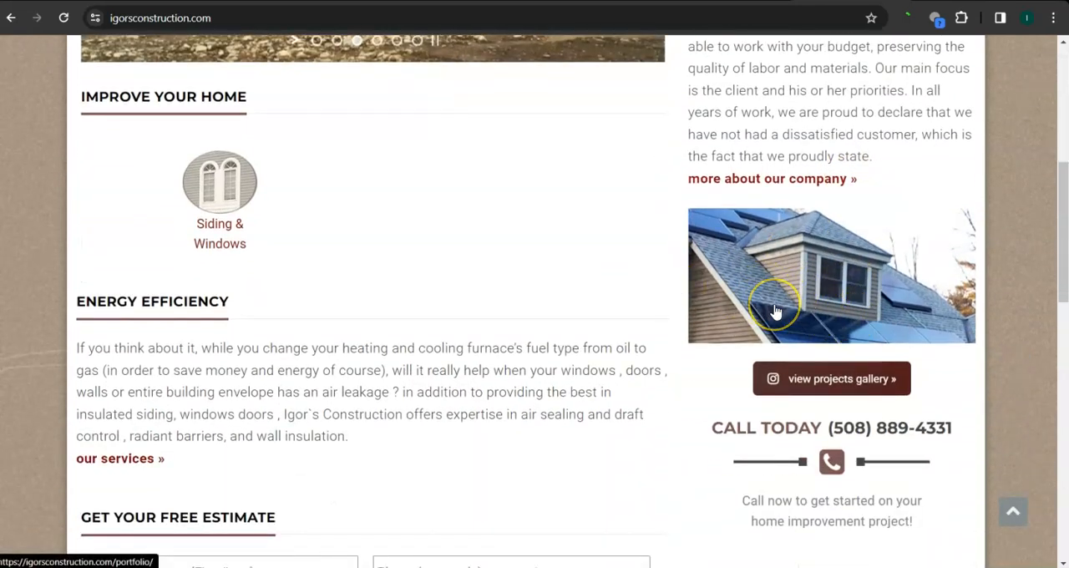
{"action": "scroll", "scroll_direction": "down", "scroll_amount": 3}
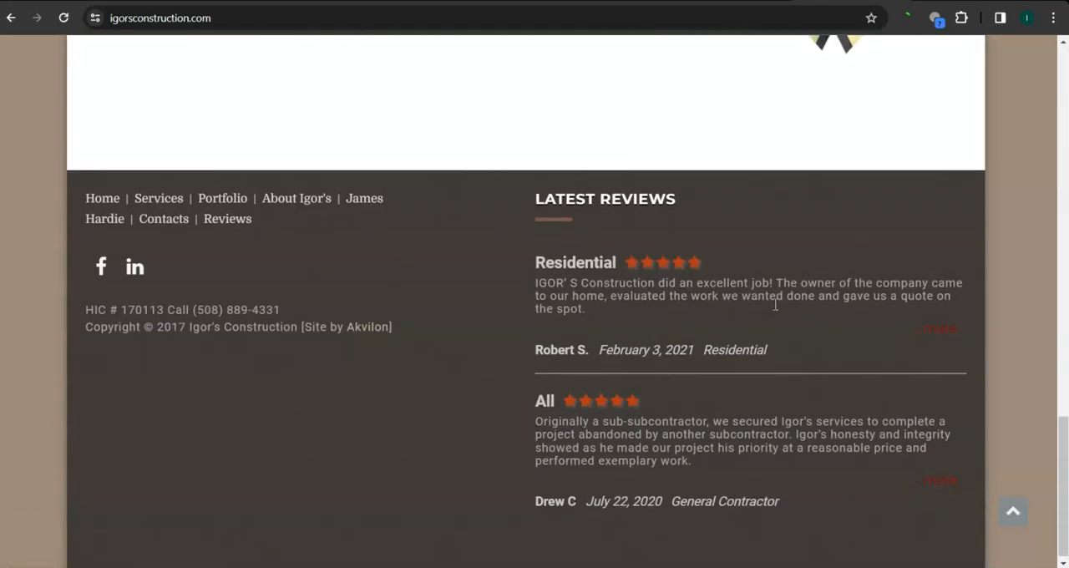
{"action": "scroll", "scroll_direction": "down", "scroll_amount": 3}
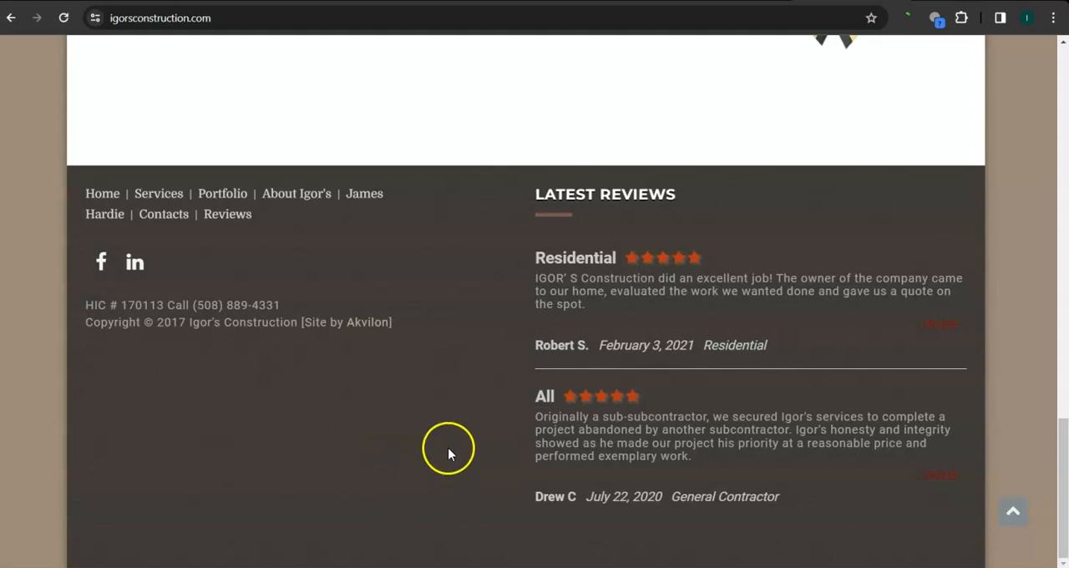
{"action": "key", "text": "ctrl+a"}
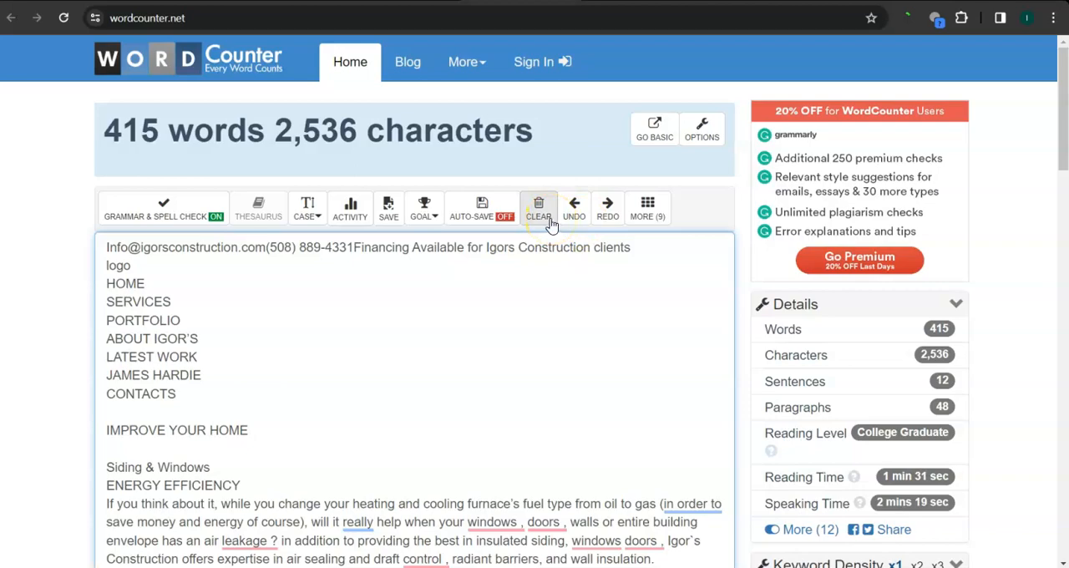
Paste Igor's Construction home page text into WordCounter, counted at 415 words and 2,536 characters
{"action": "left_click", "coordinate": [537, 207]}
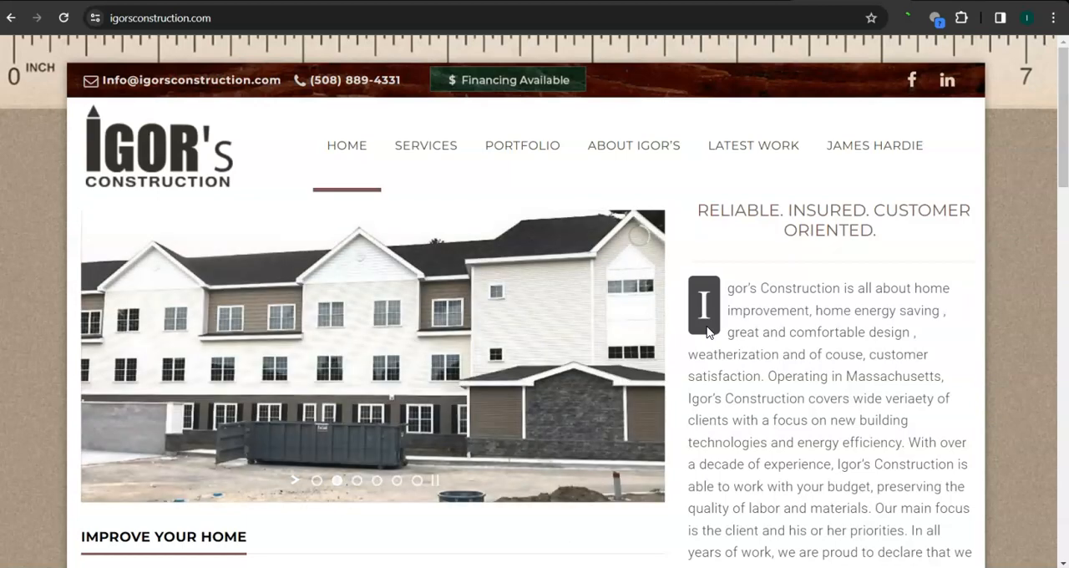
{"action": "scroll", "scroll_direction": "down", "scroll_amount": 3}
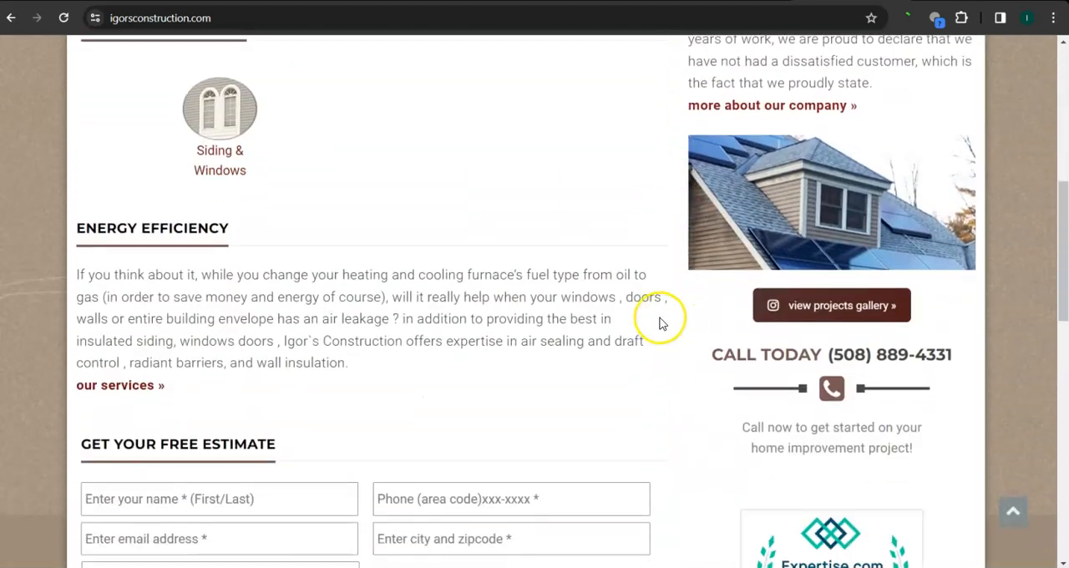
{"action": "scroll", "scroll_direction": "down", "scroll_amount": 3}
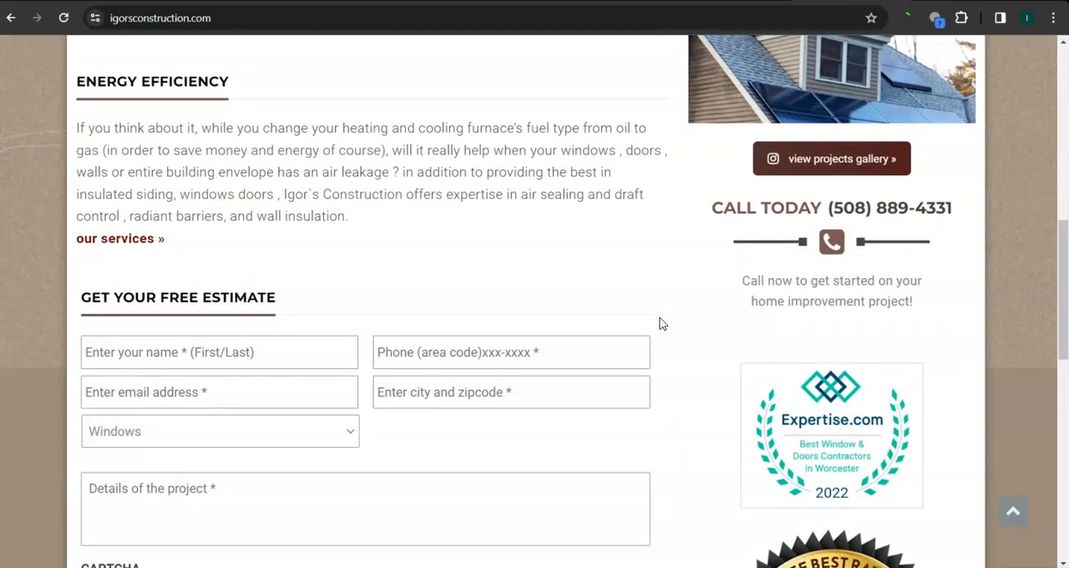
{"action": "scroll", "scroll_direction": "down", "scroll_amount": 3}
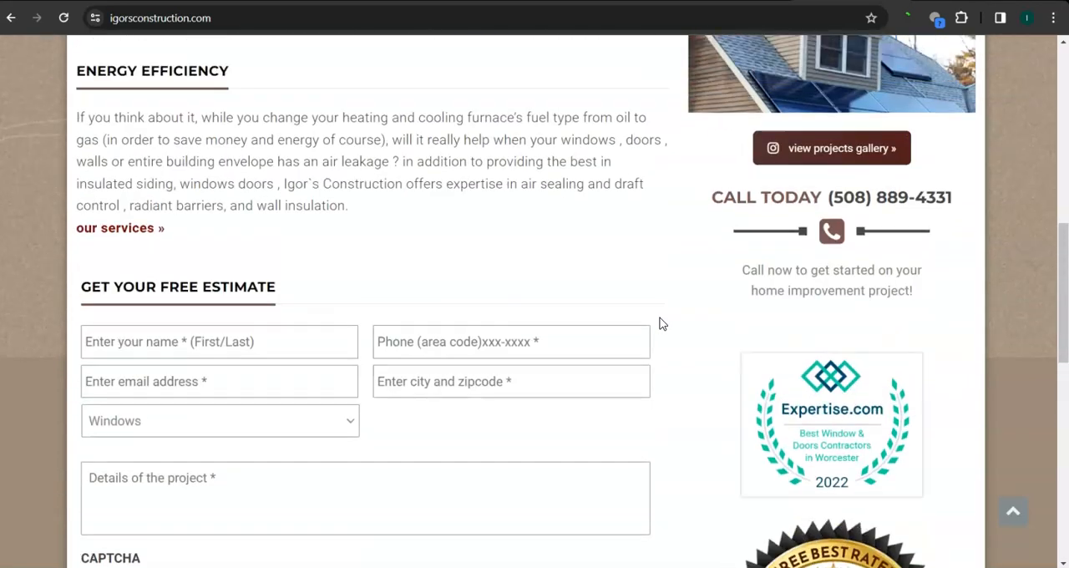
{"action": "scroll", "scroll_direction": "up", "scroll_amount": 3}
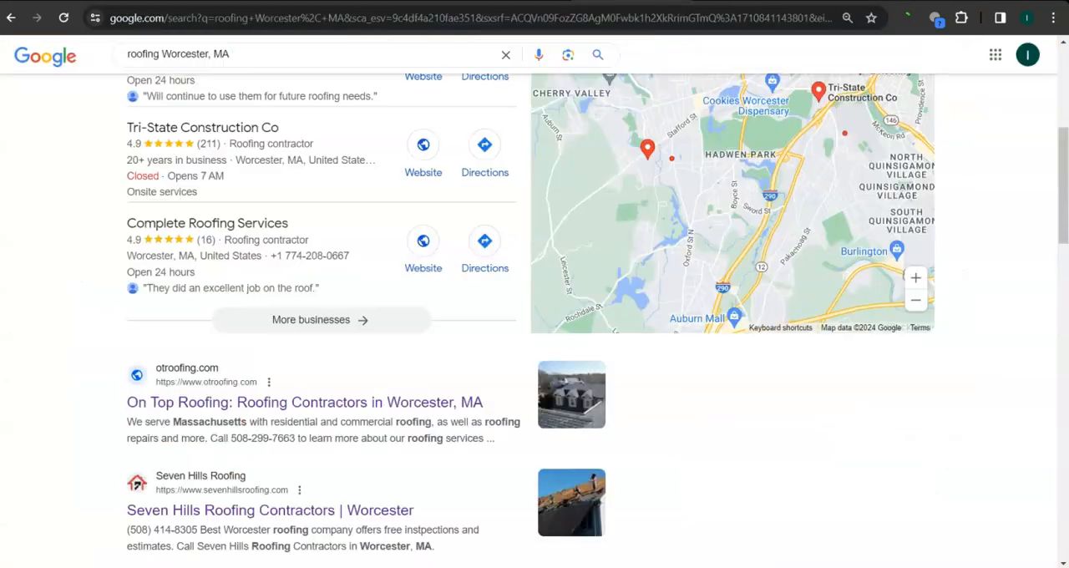
{"action": "mouse_move", "coordinate": [87, 154]}
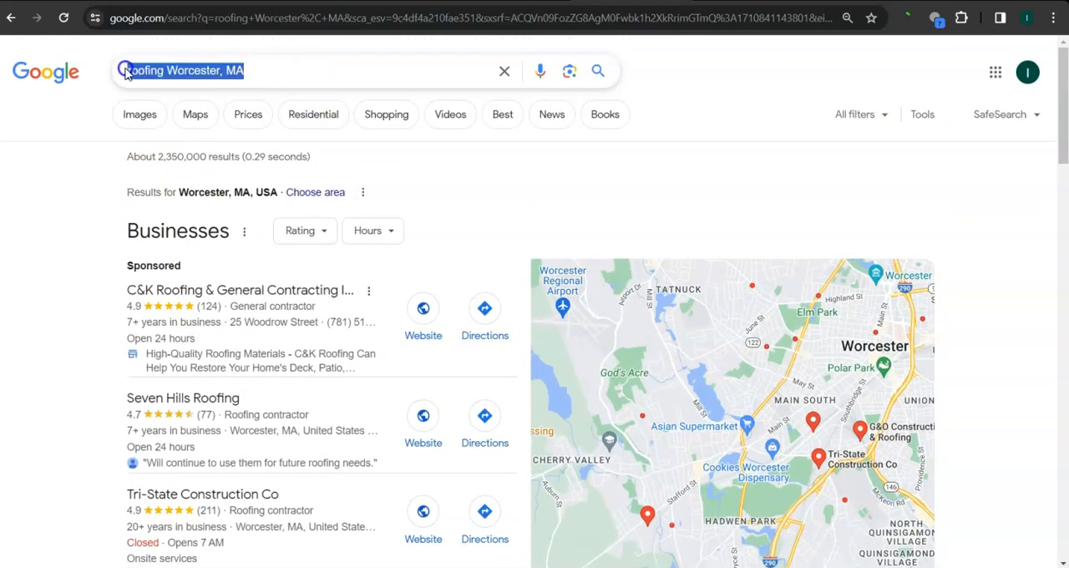
{"action": "scroll", "scroll_direction": "down", "scroll_amount": 3}
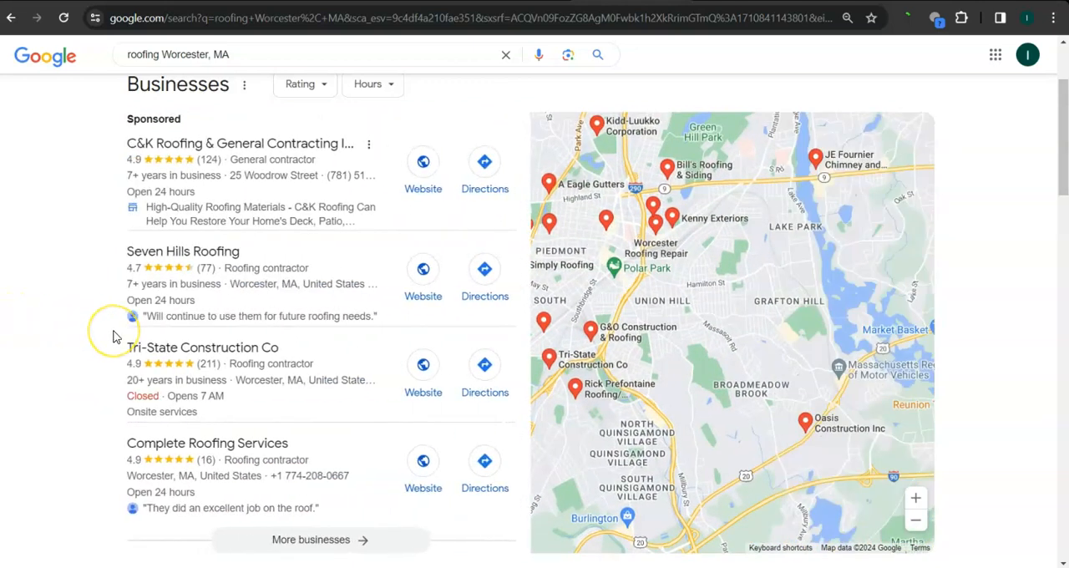
{"action": "mouse_move", "coordinate": [144, 354]}
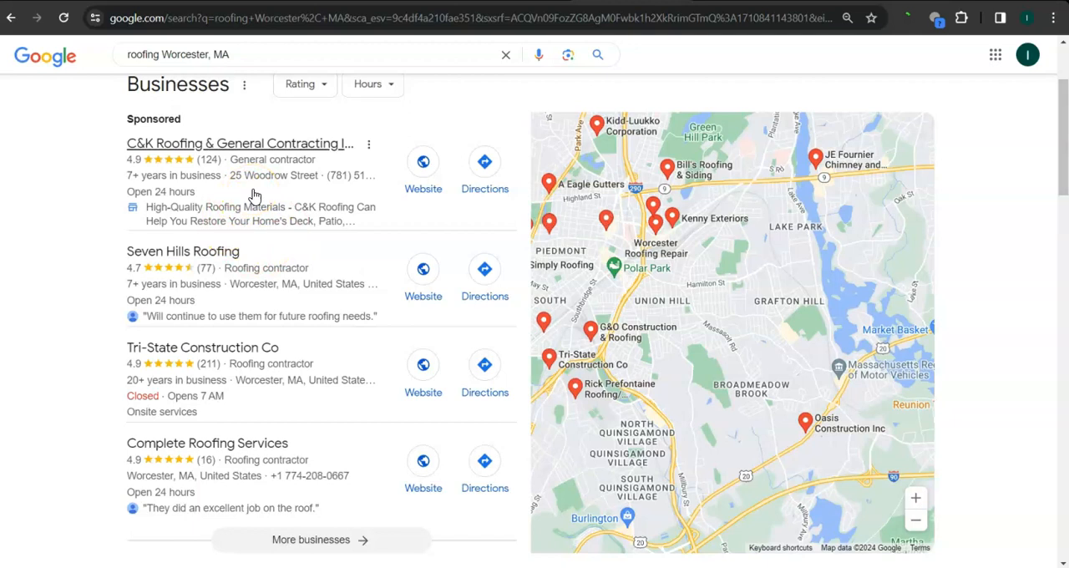
Open the On Top Roofing Worcester, MA result (otroofing.com) from Google's organic results
{"action": "scroll", "scroll_direction": "down", "scroll_amount": 3}
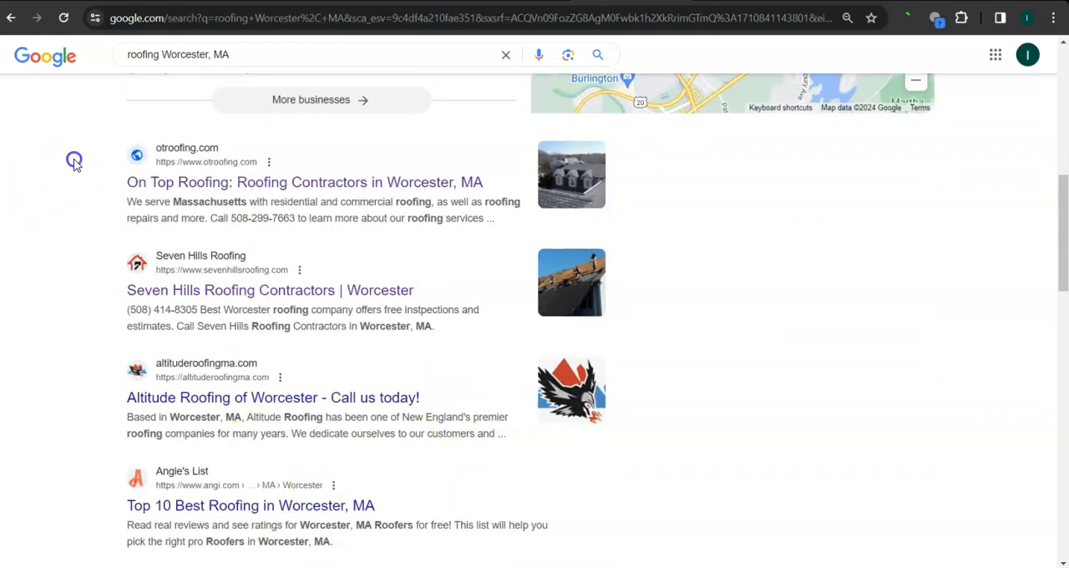
{"action": "mouse_move", "coordinate": [681, 497]}
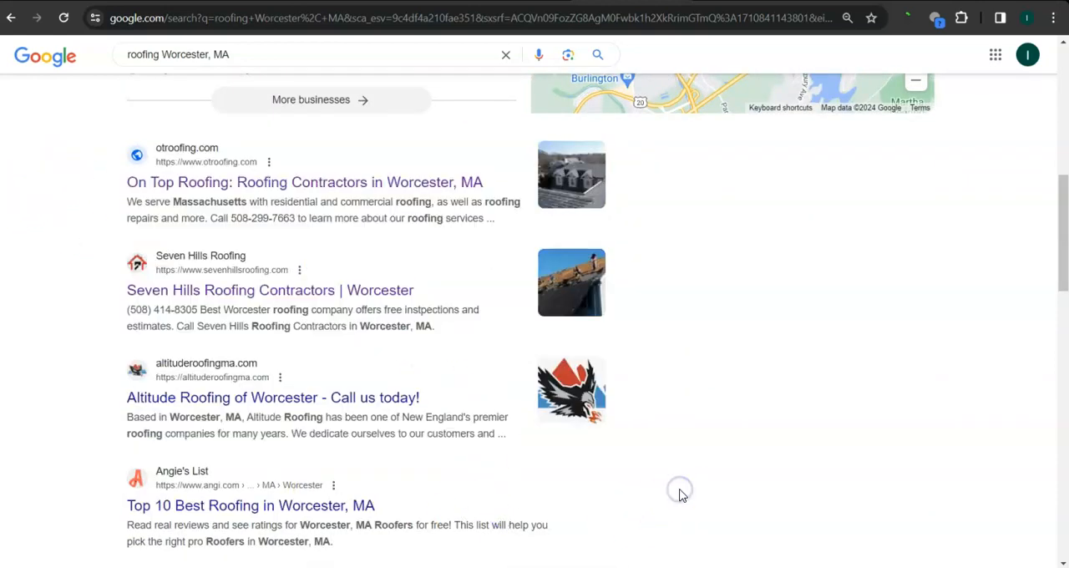
{"action": "mouse_move", "coordinate": [732, 464]}
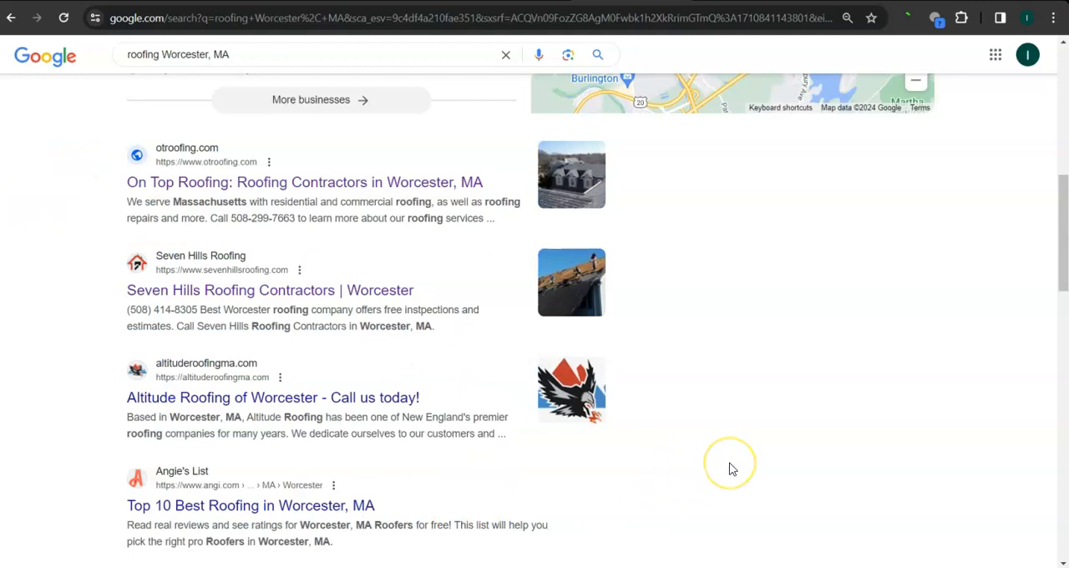
{"action": "mouse_move", "coordinate": [718, 467]}
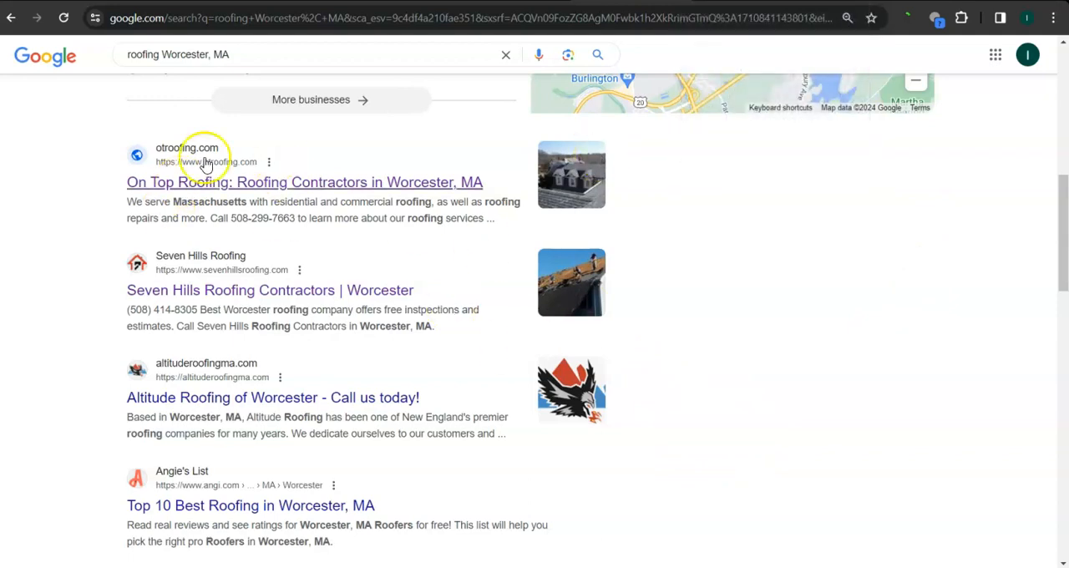
{"action": "mouse_move", "coordinate": [318, 273]}
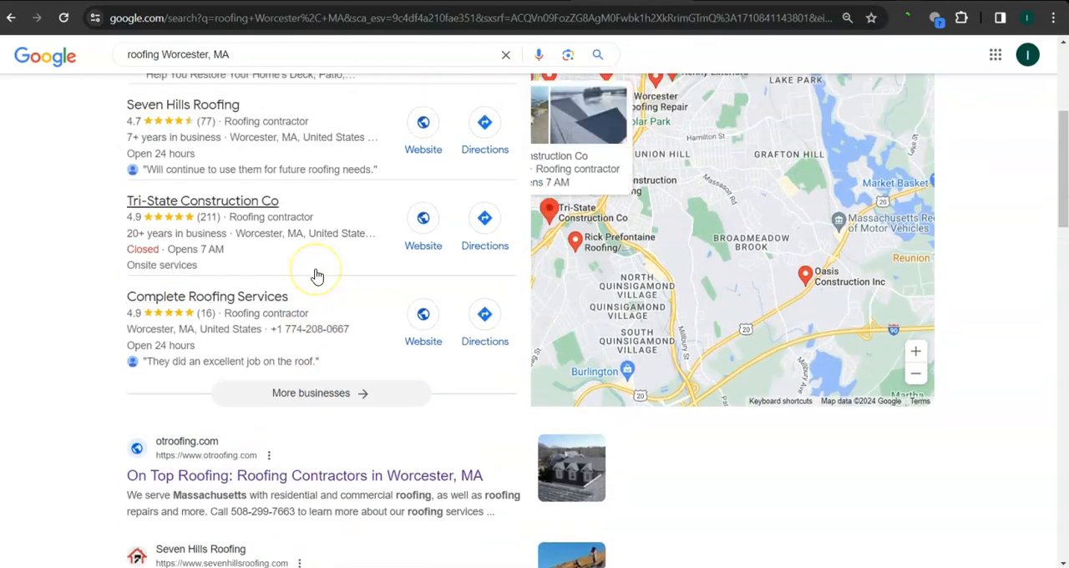
{"action": "left_click", "coordinate": [309, 475]}
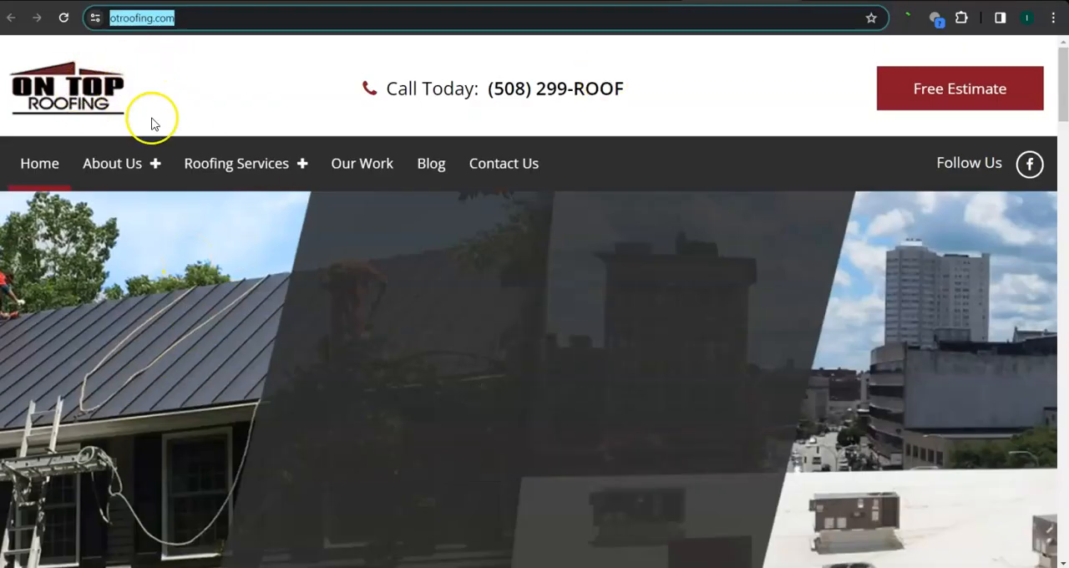
Scroll down through the otroofing.com homepage to review its text content
{"action": "scroll", "scroll_direction": "down", "scroll_amount": 3}
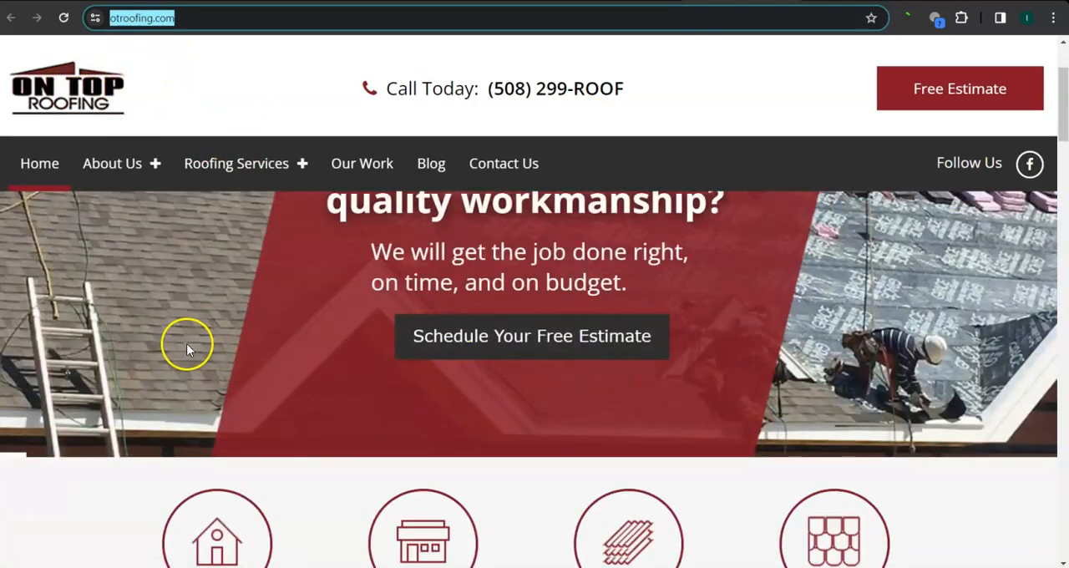
{"action": "scroll", "scroll_direction": "down", "scroll_amount": 3}
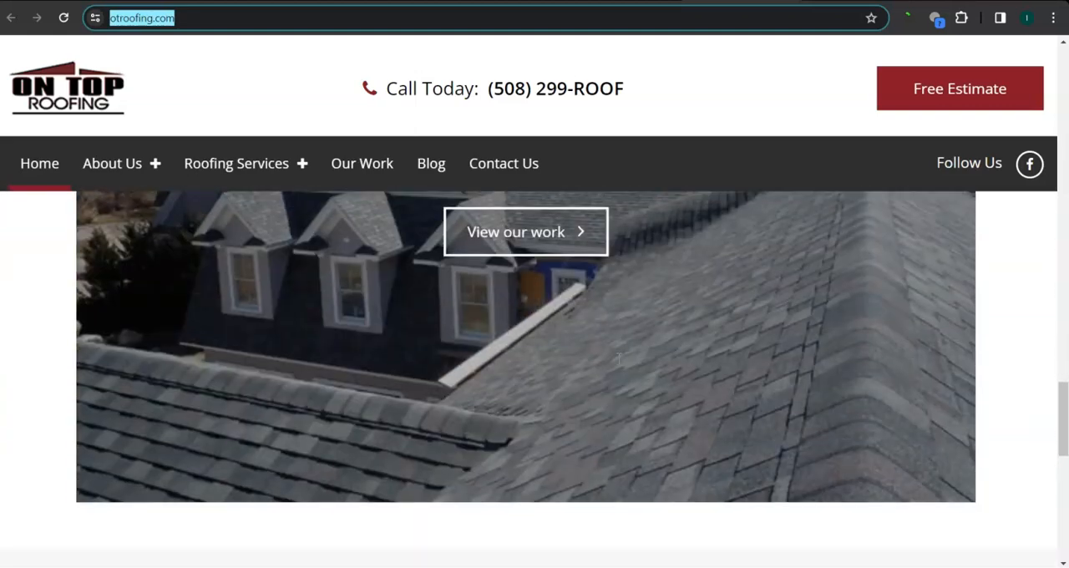
{"action": "scroll", "scroll_direction": "down", "scroll_amount": 3}
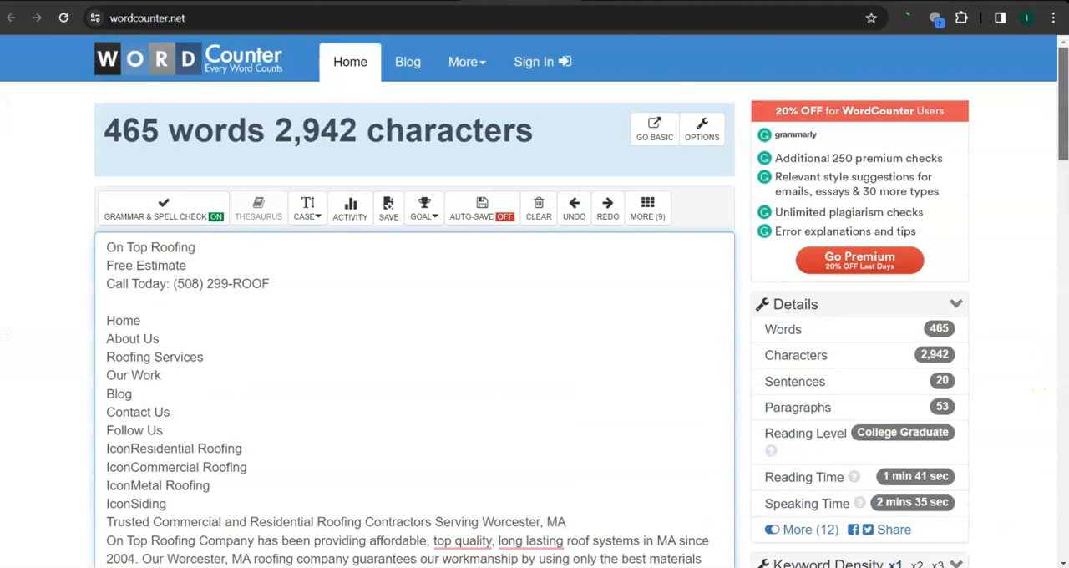
{"action": "mouse_move", "coordinate": [512, 233]}
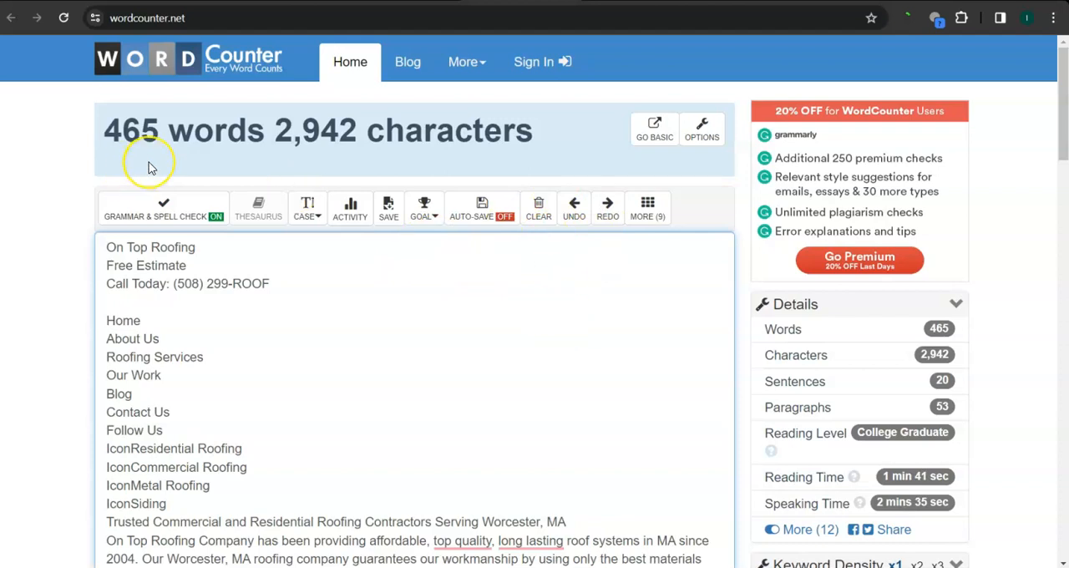
{"action": "mouse_move", "coordinate": [153, 141]}
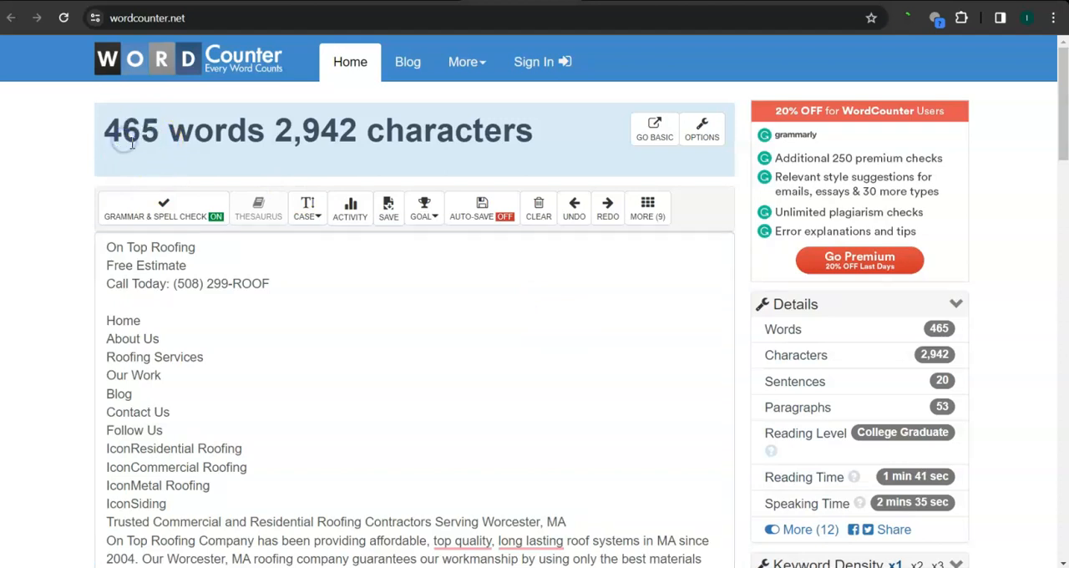
{"action": "mouse_move", "coordinate": [575, 207]}
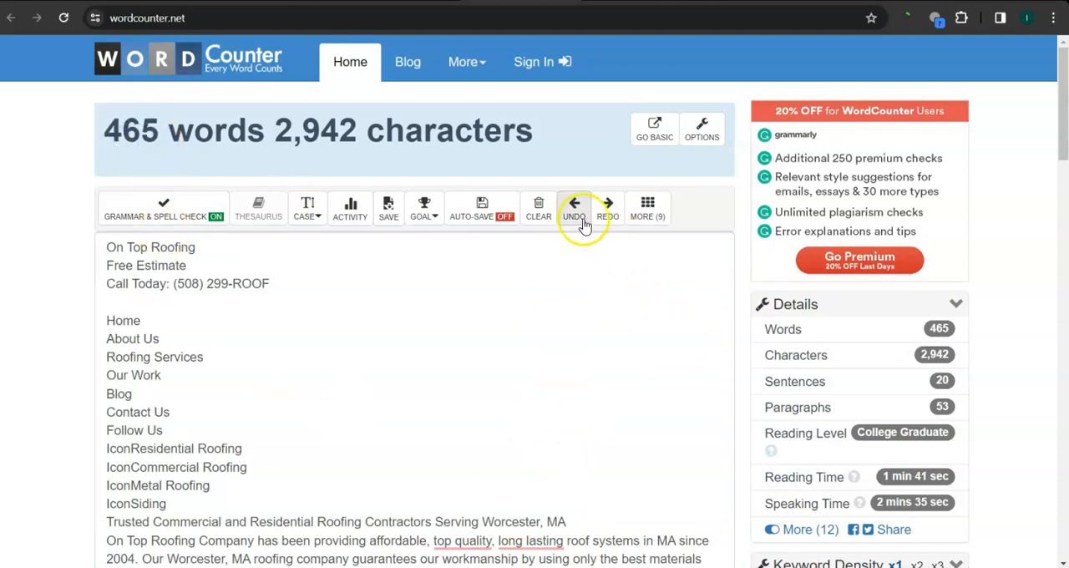
Paste the On Top Roofing homepage text into WordCounter, counted at 465 words and 2,942 characters
{"action": "left_click", "coordinate": [538, 207]}
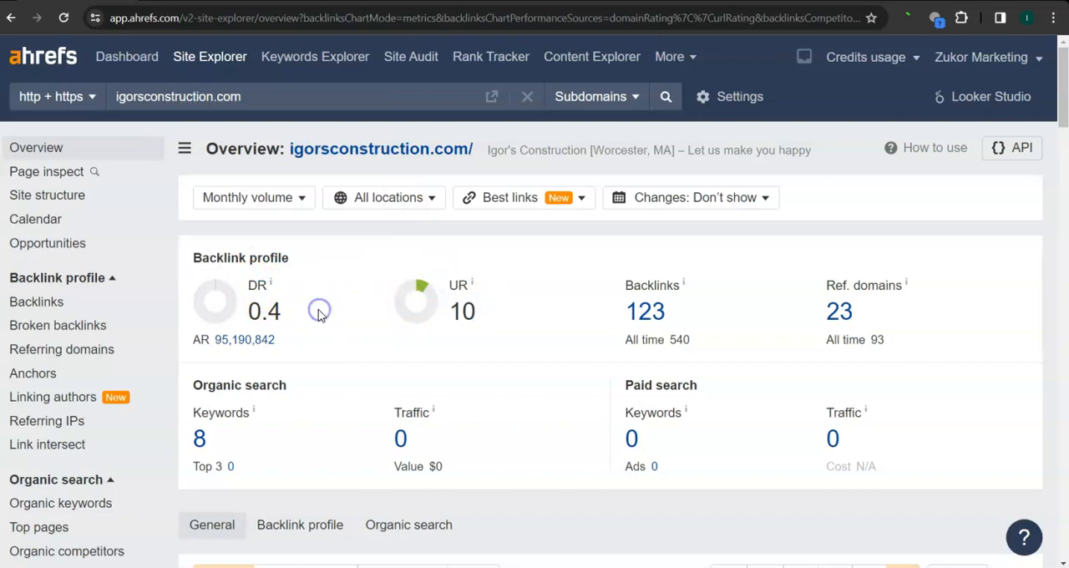
{"action": "mouse_move", "coordinate": [324, 320]}
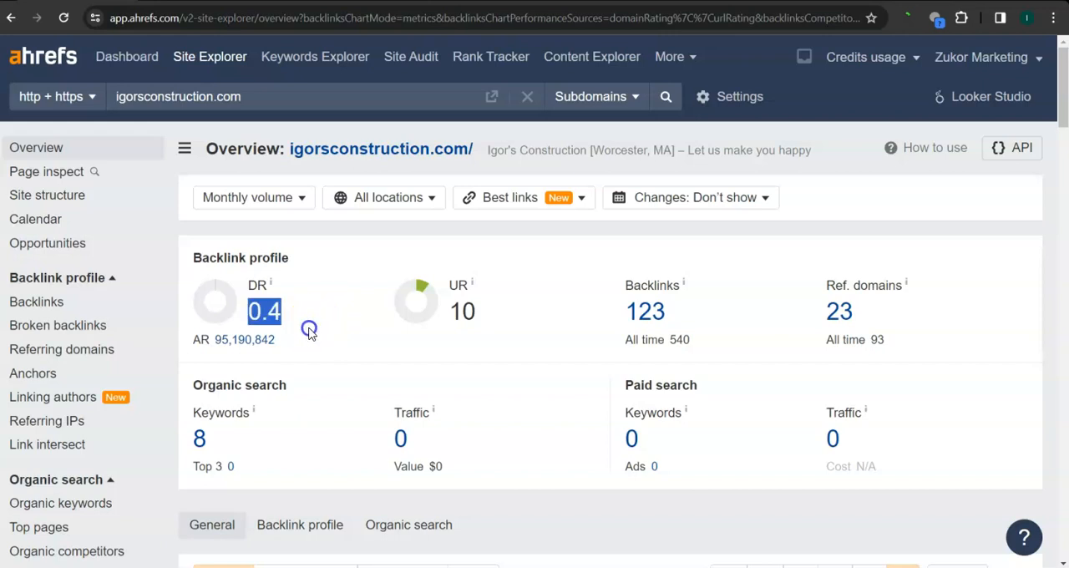
{"action": "mouse_move", "coordinate": [501, 337]}
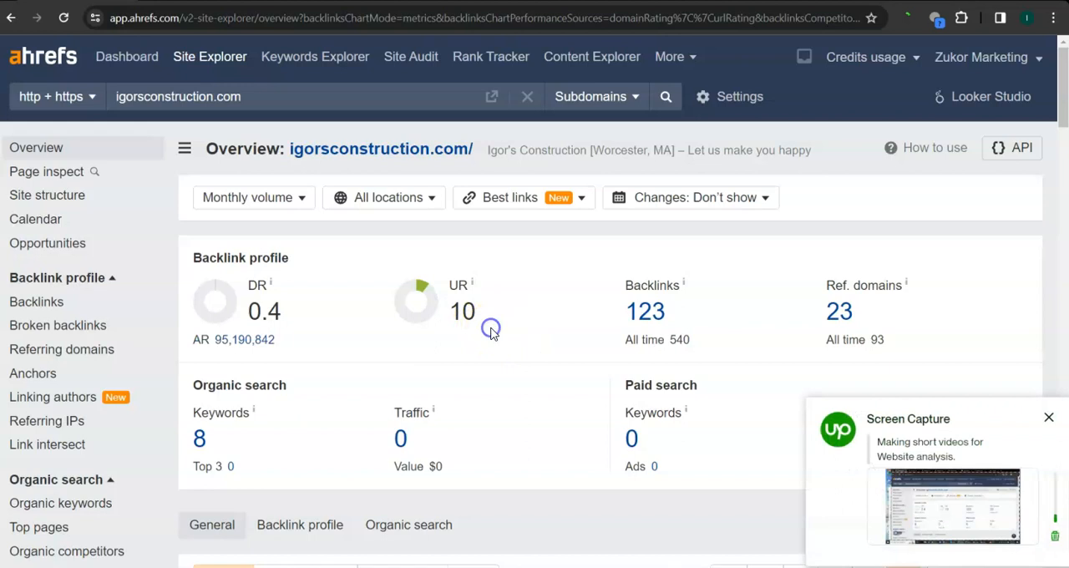
{"action": "mouse_move", "coordinate": [589, 250]}
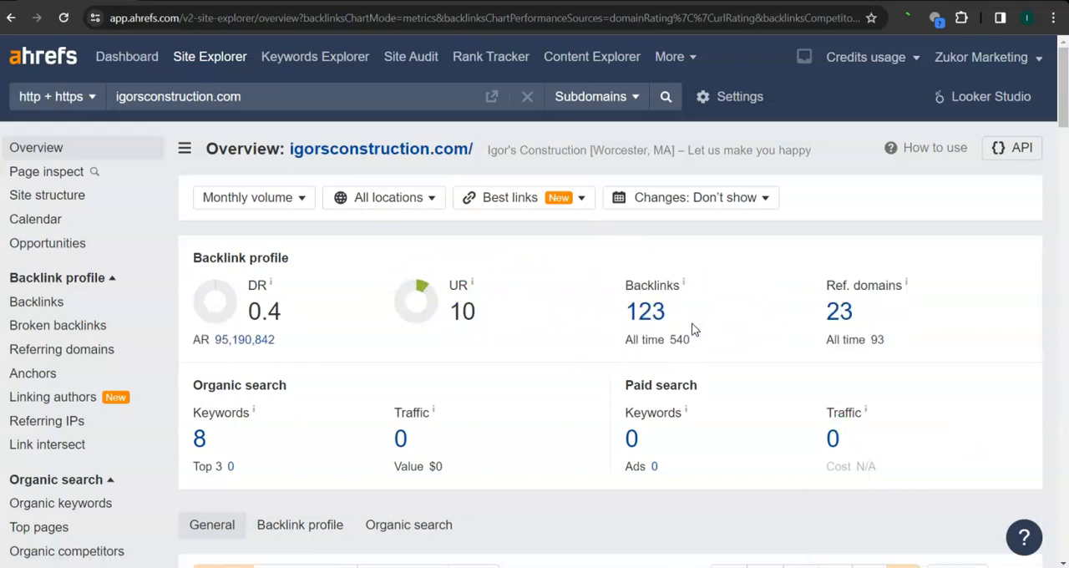
{"action": "mouse_move", "coordinate": [858, 336]}
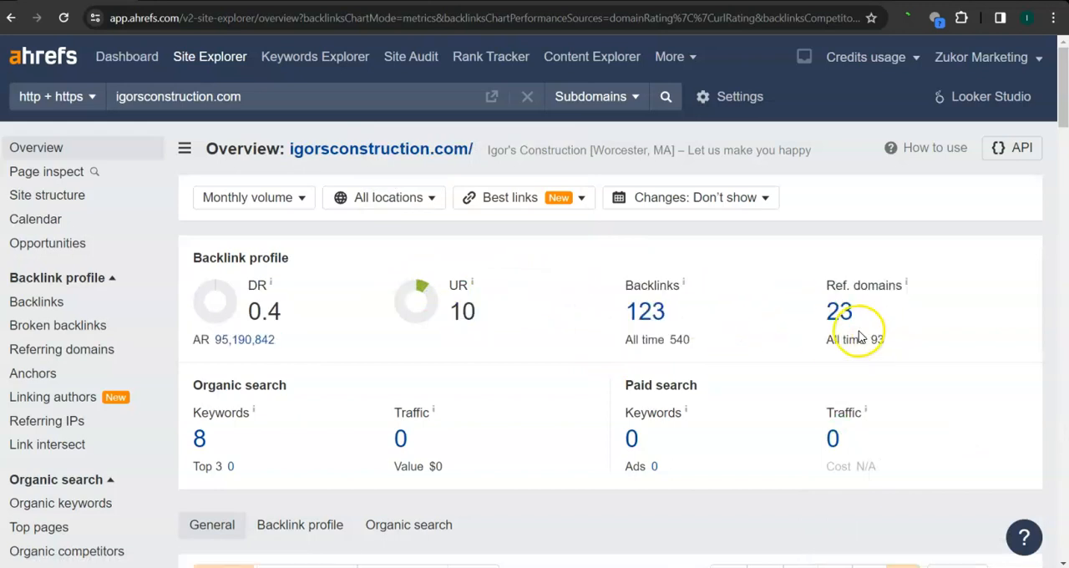
{"action": "mouse_move", "coordinate": [760, 354]}
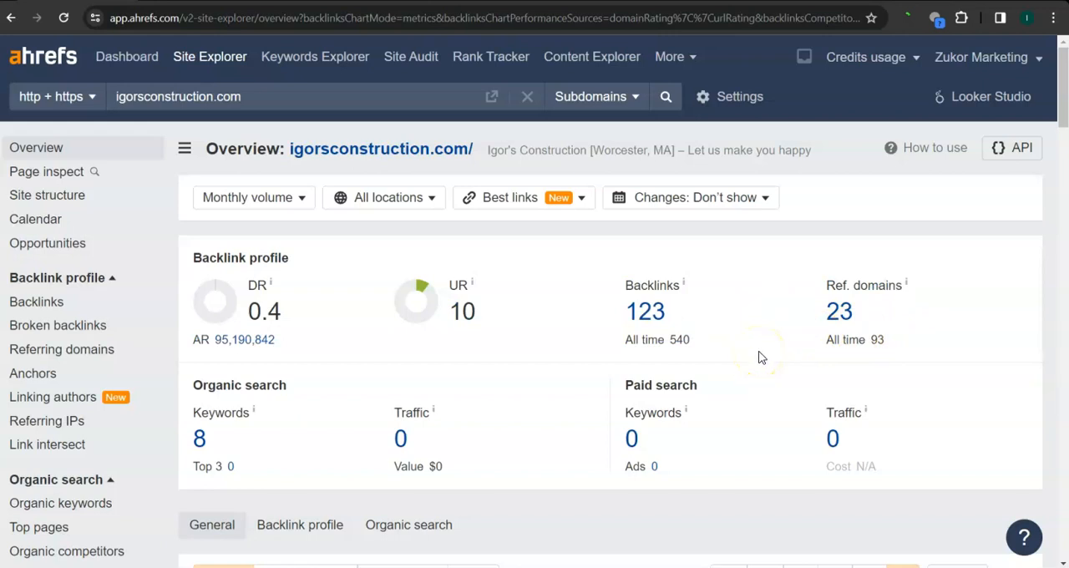
{"action": "mouse_move", "coordinate": [761, 356]}
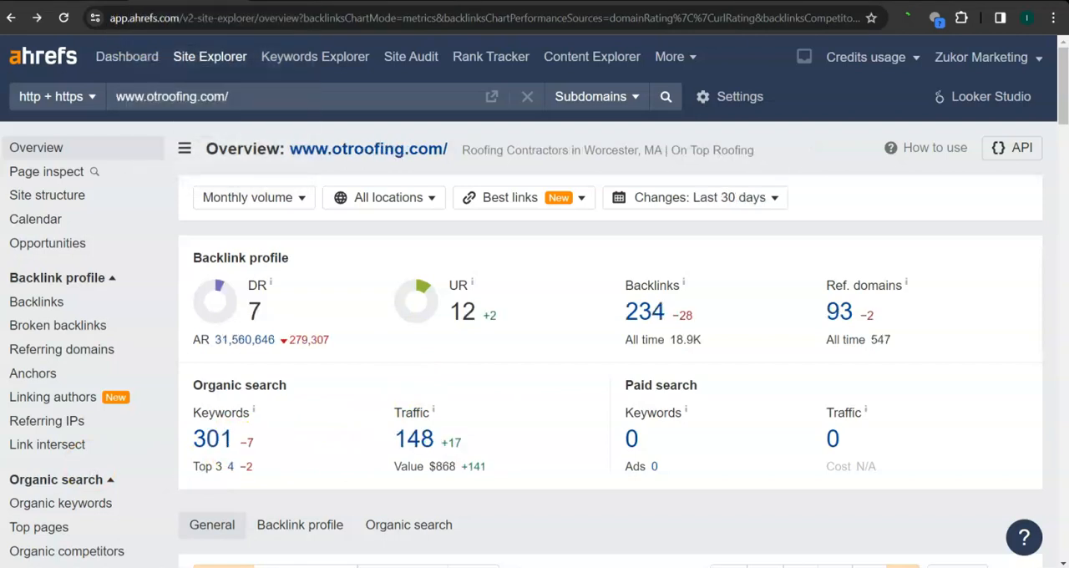
{"action": "mouse_move", "coordinate": [304, 311]}
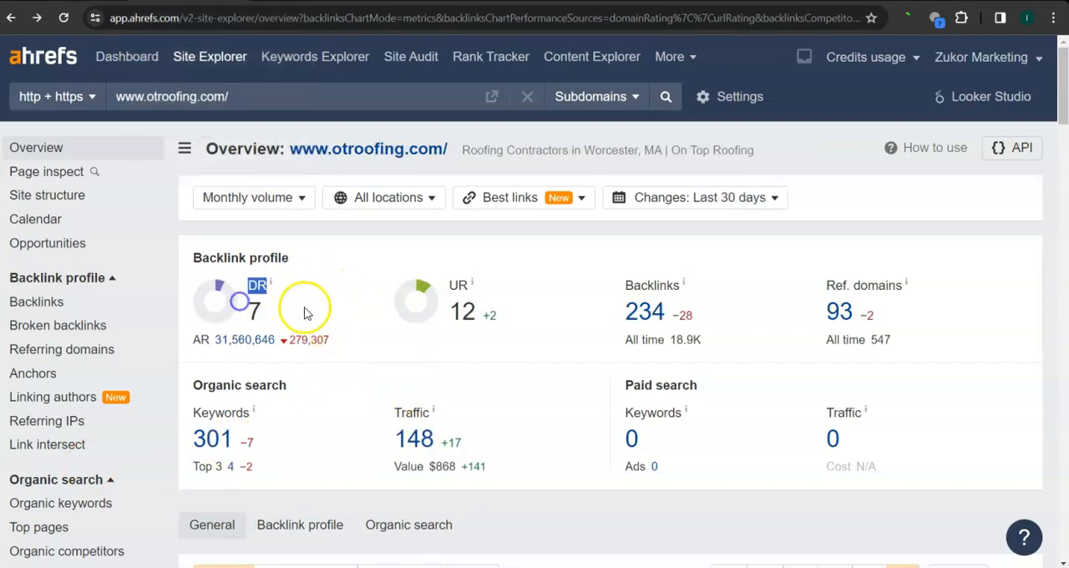
{"action": "mouse_move", "coordinate": [515, 344]}
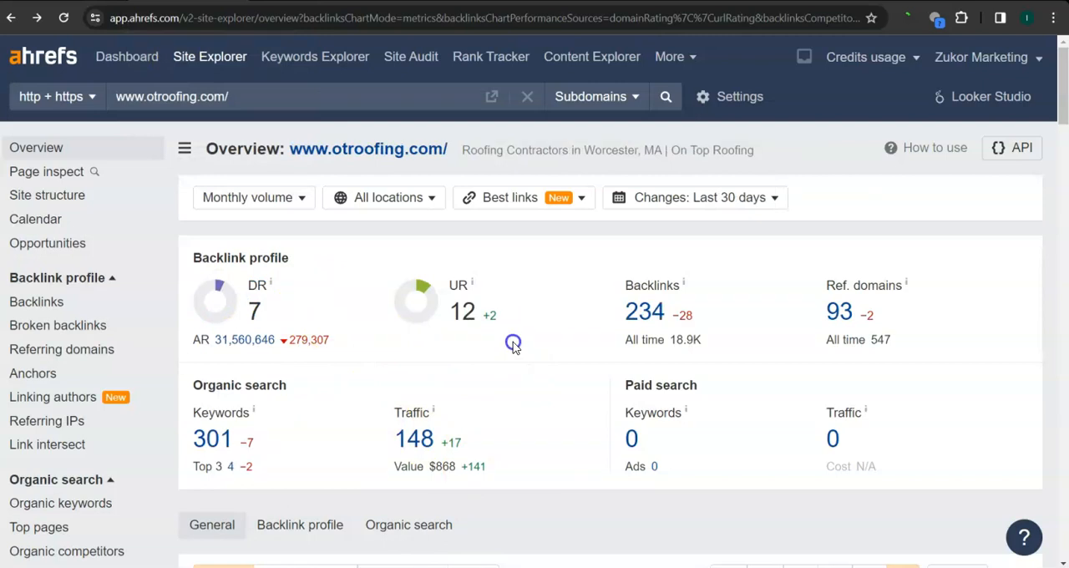
{"action": "mouse_move", "coordinate": [494, 367]}
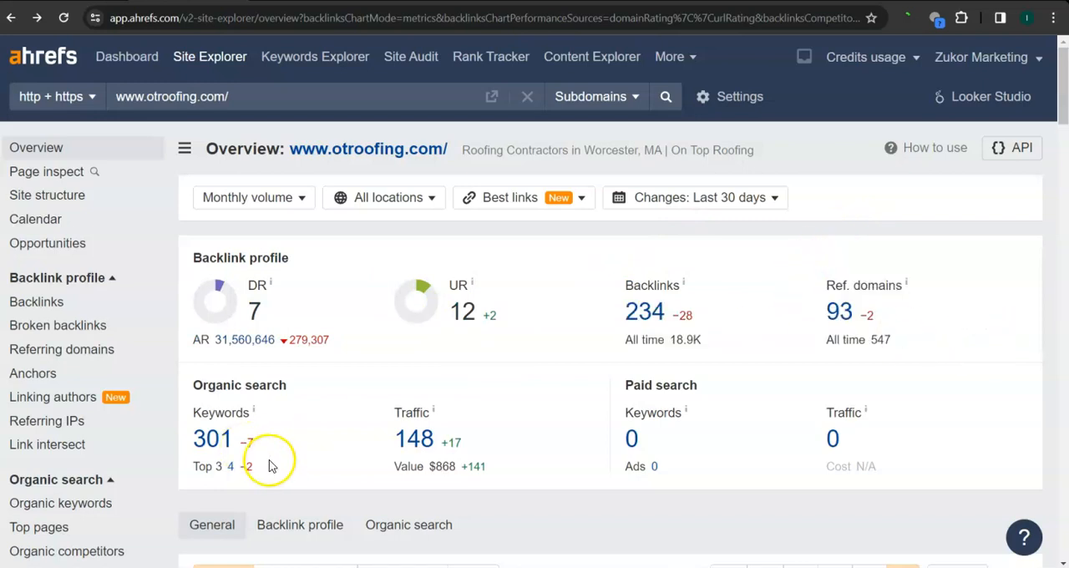
{"action": "mouse_move", "coordinate": [284, 461]}
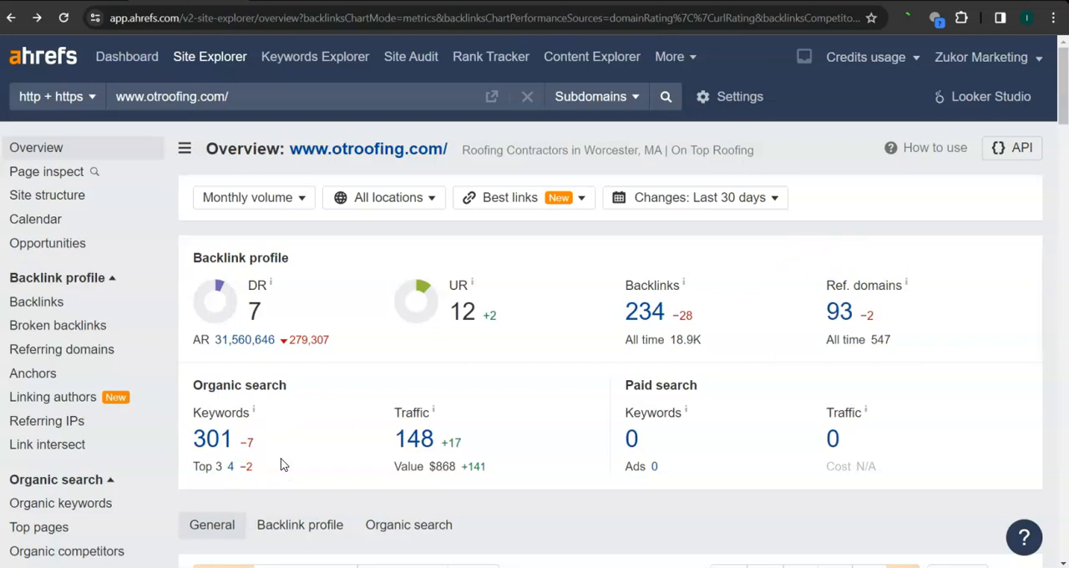
{"action": "mouse_move", "coordinate": [284, 458]}
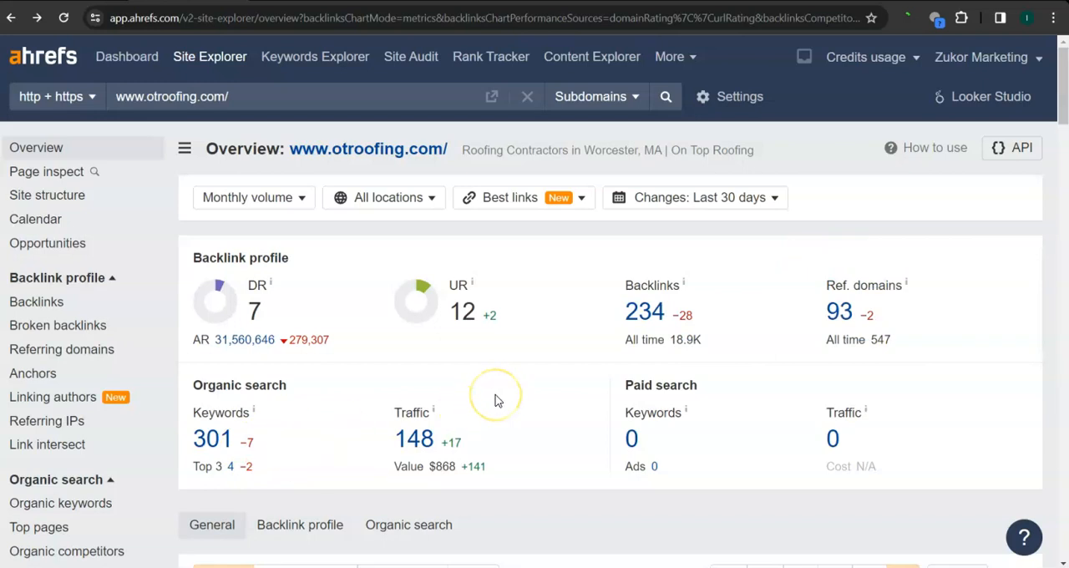
{"action": "mouse_move", "coordinate": [497, 401]}
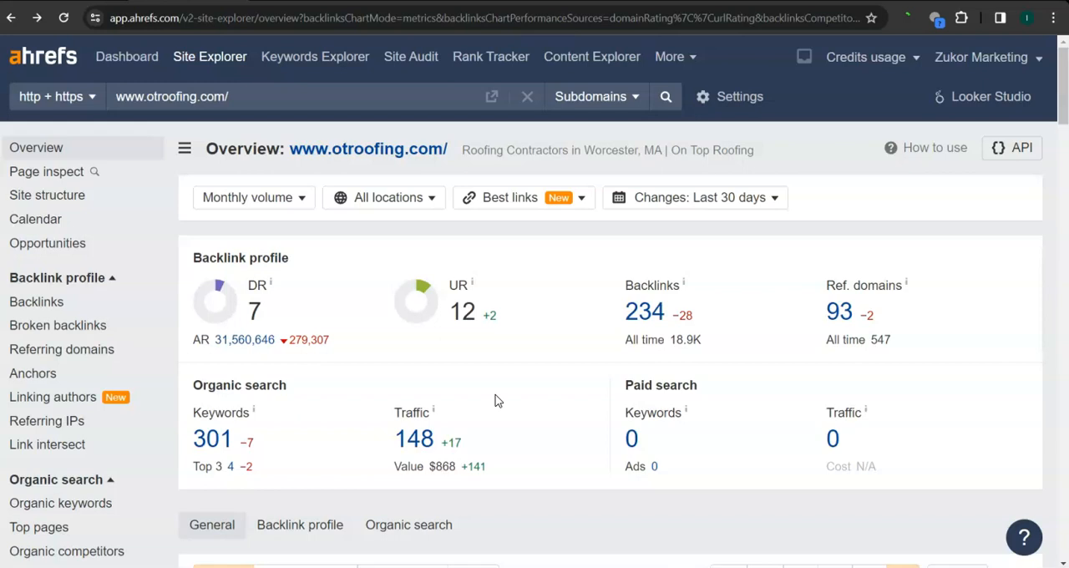
{"action": "left_click", "coordinate": [60, 349]}
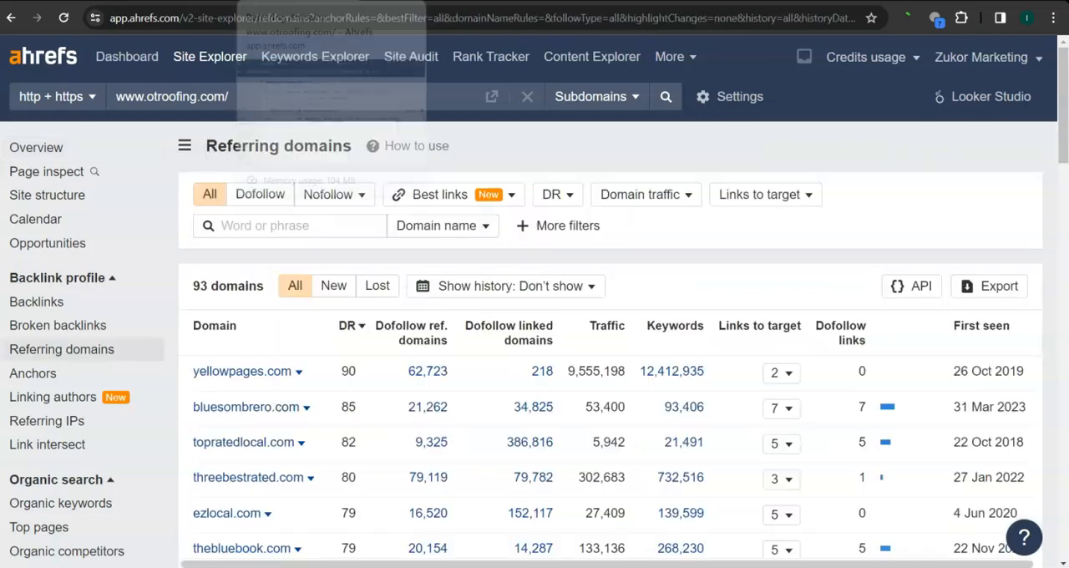
{"action": "scroll", "scroll_direction": "down", "scroll_amount": 3}
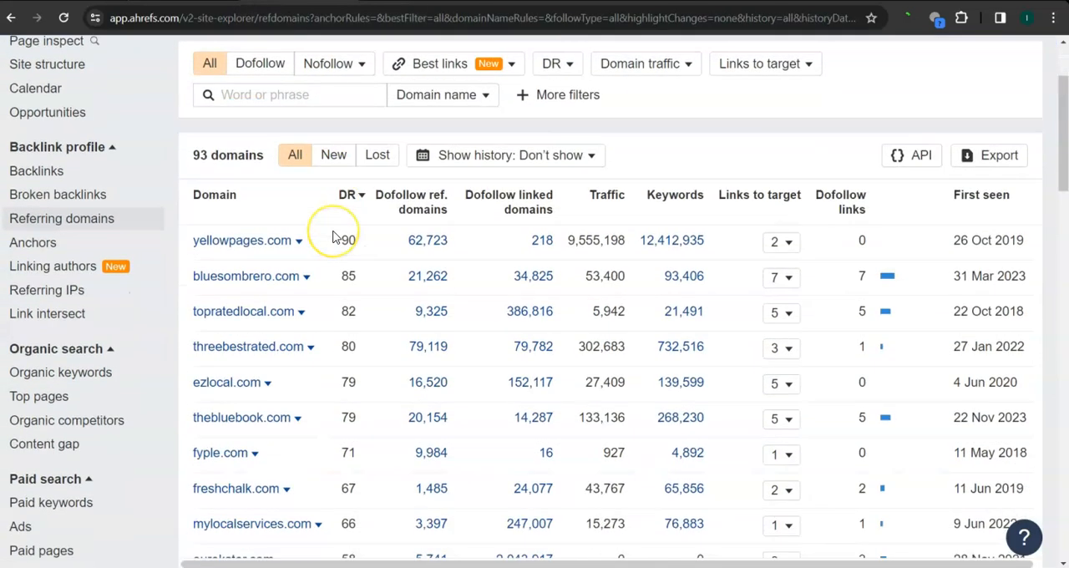
{"action": "scroll", "scroll_direction": "down", "scroll_amount": 3}
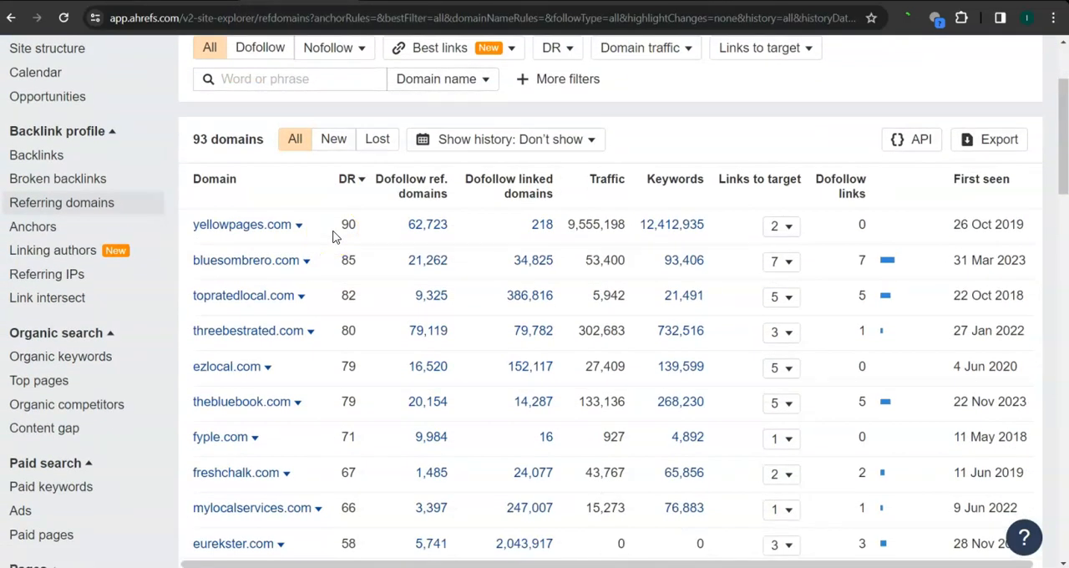
{"action": "double_click", "coordinate": [347, 226]}
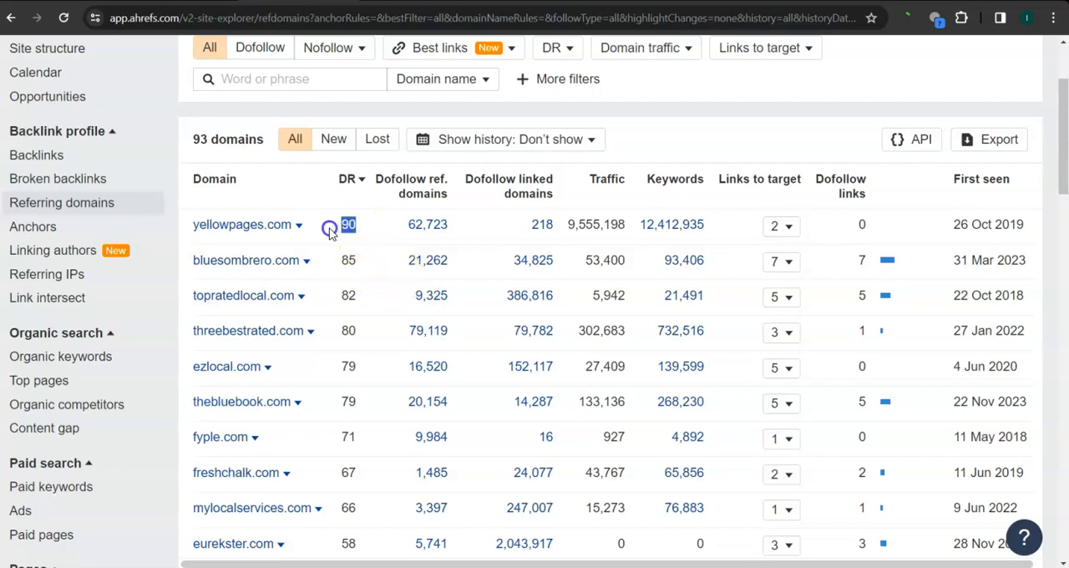
{"action": "mouse_move", "coordinate": [379, 237]}
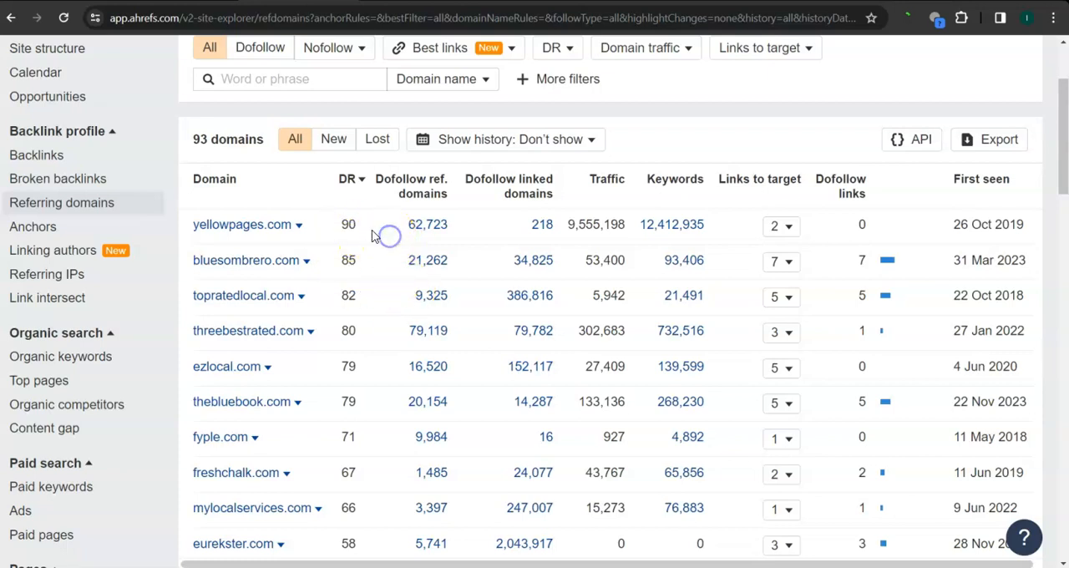
{"action": "mouse_move", "coordinate": [536, 254]}
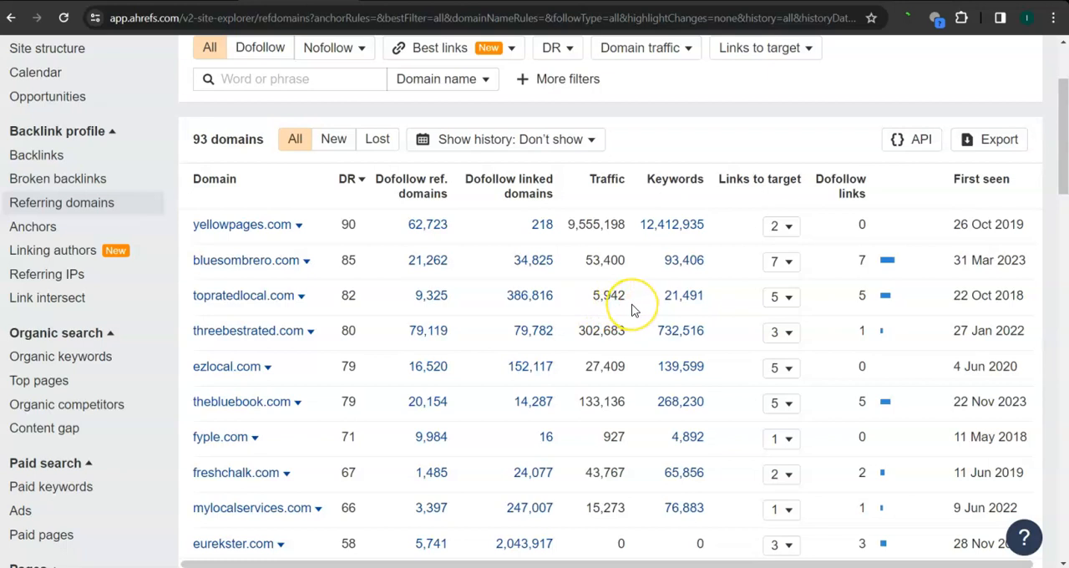
{"action": "mouse_move", "coordinate": [525, 307]}
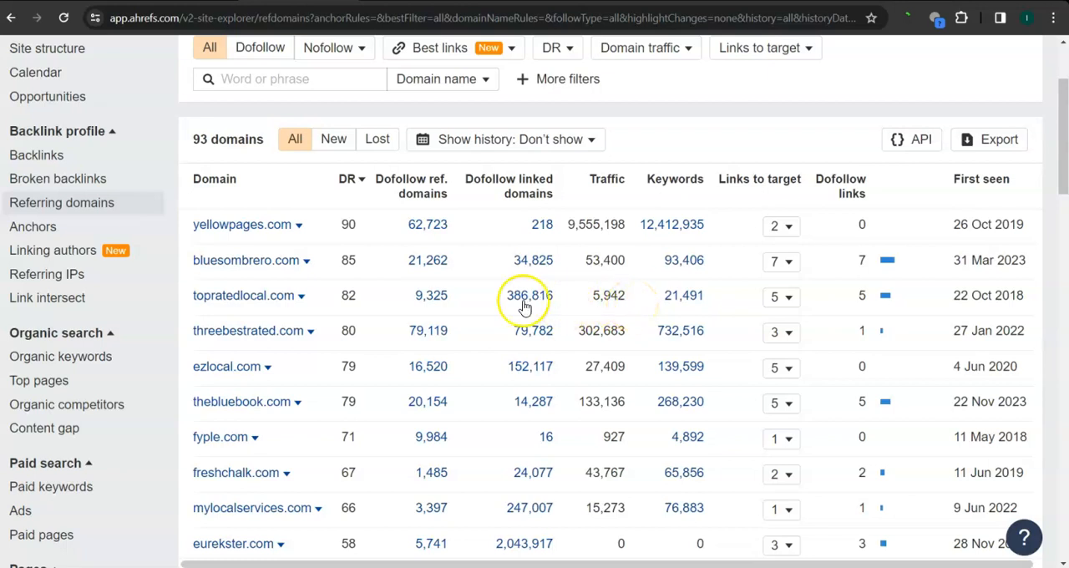
{"action": "mouse_move", "coordinate": [247, 367]}
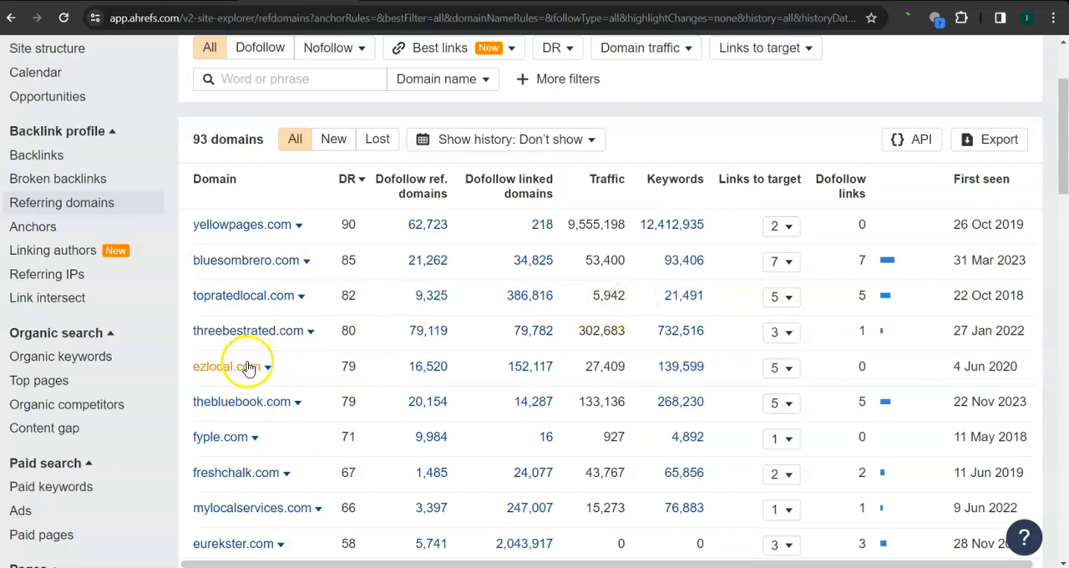
{"action": "scroll", "scroll_direction": "down", "scroll_amount": 3}
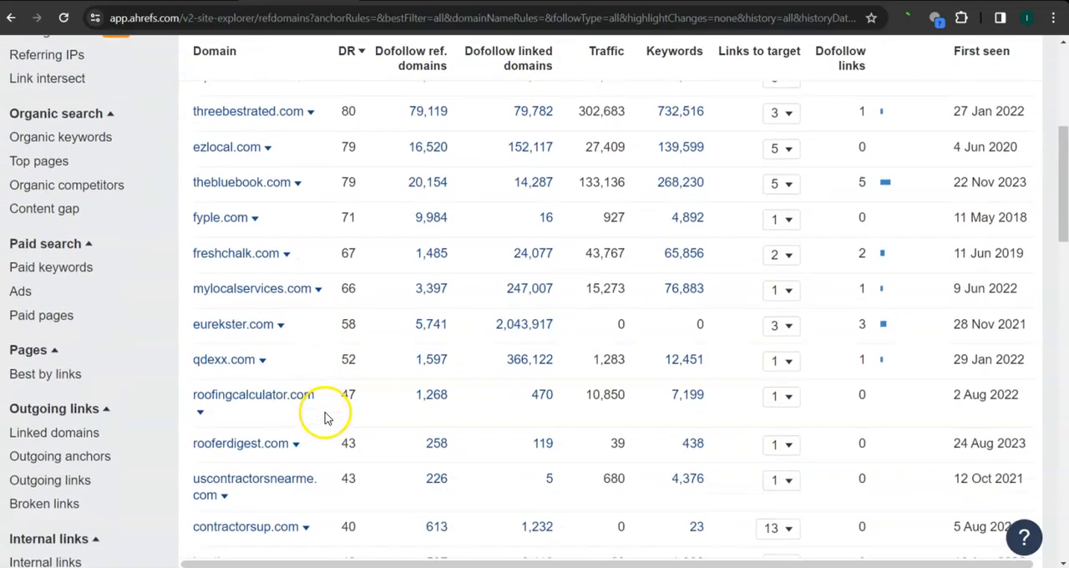
{"action": "mouse_move", "coordinate": [377, 297]}
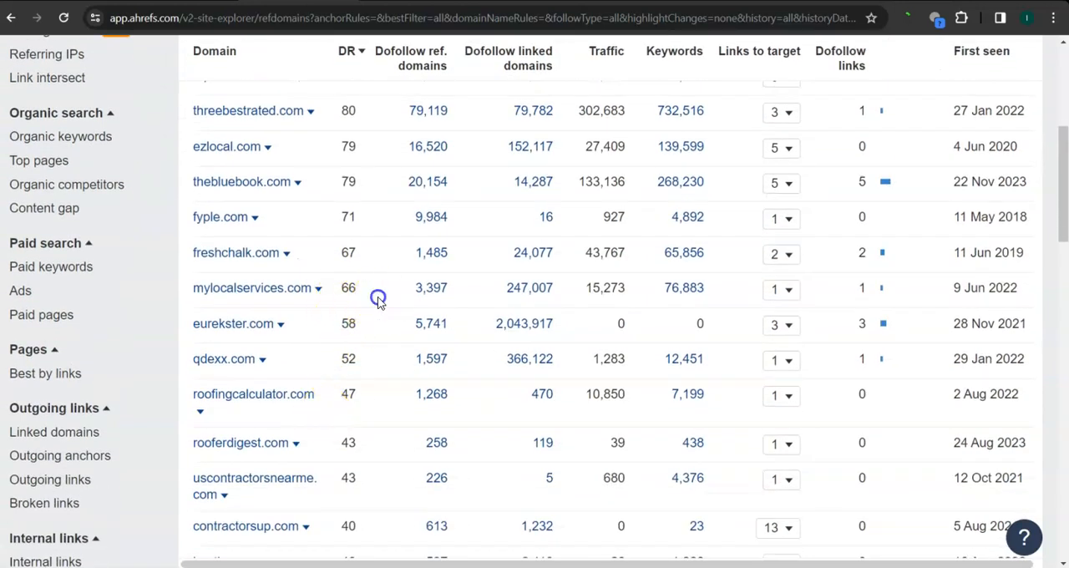
{"action": "mouse_move", "coordinate": [384, 301]}
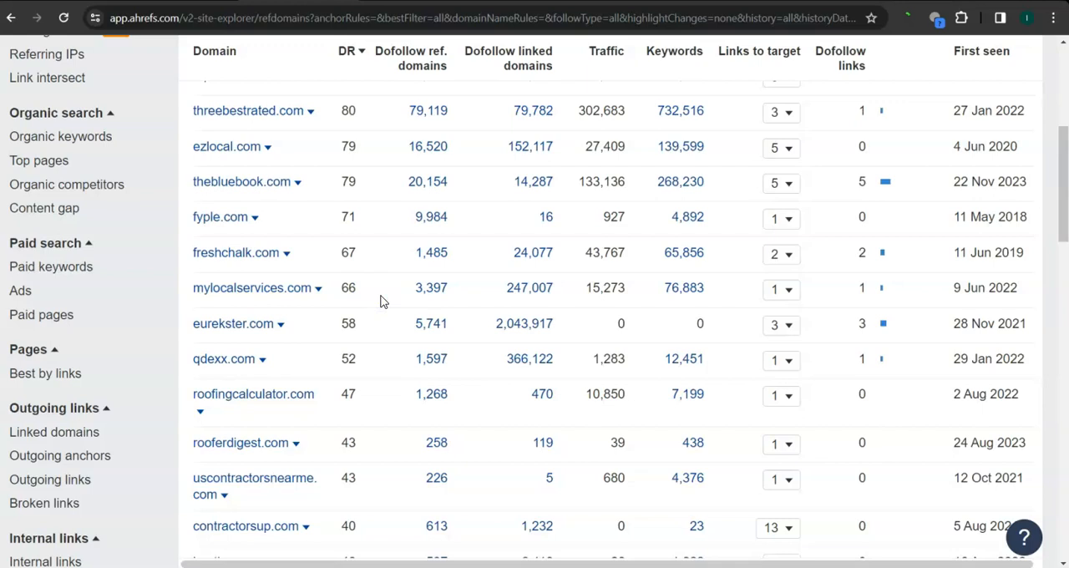
{"action": "double_click", "coordinate": [604, 287]}
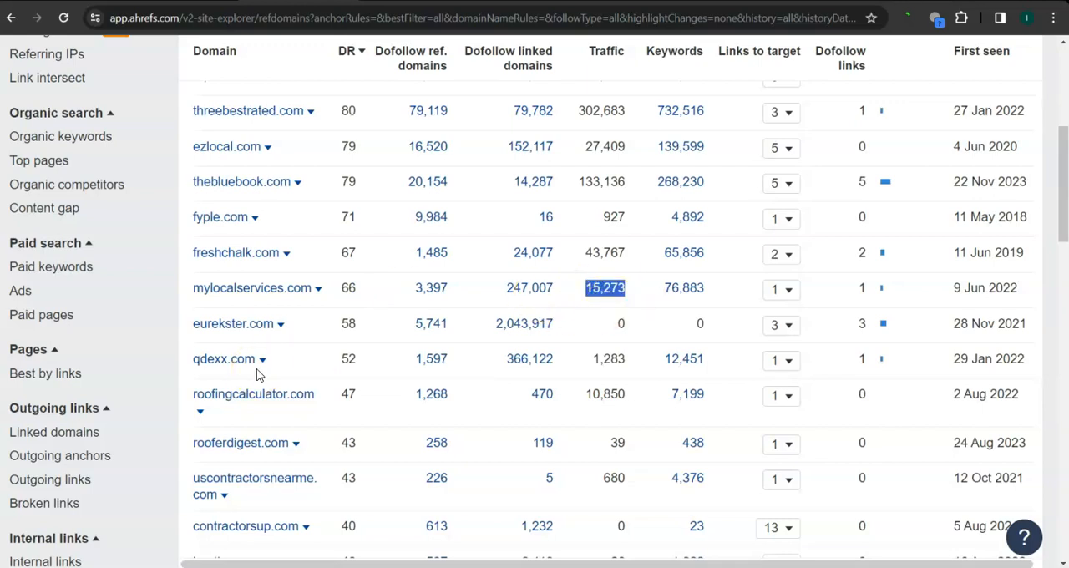
{"action": "scroll", "scroll_direction": "down", "scroll_amount": 3}
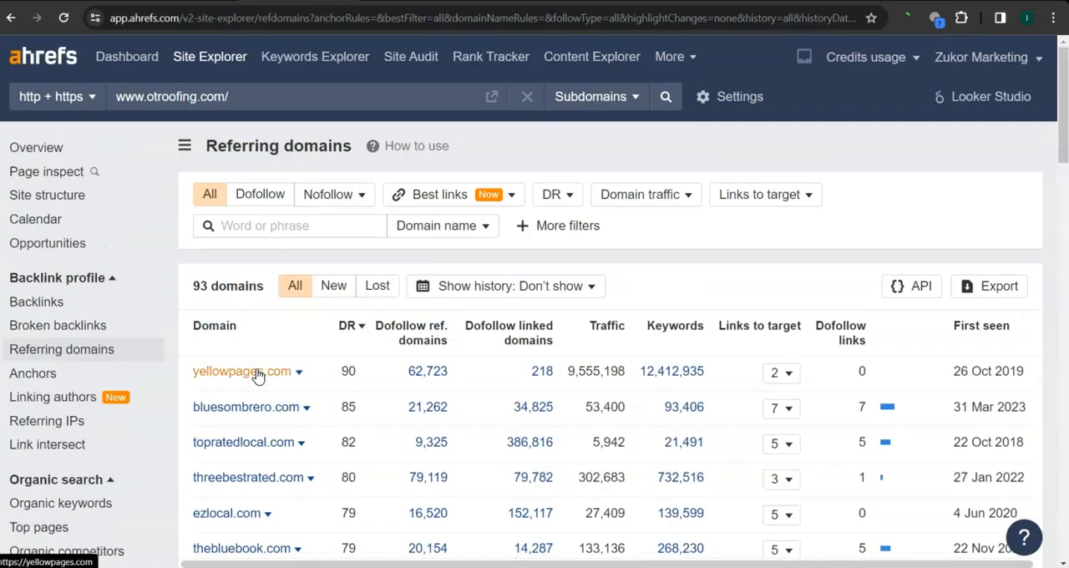
{"action": "mouse_move", "coordinate": [278, 354]}
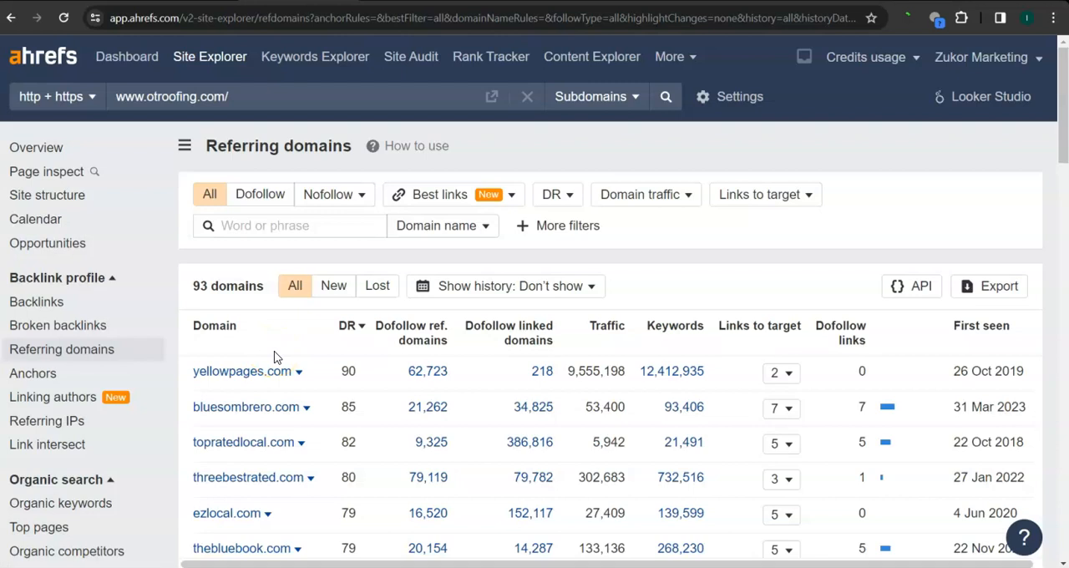
{"action": "mouse_move", "coordinate": [331, 329]}
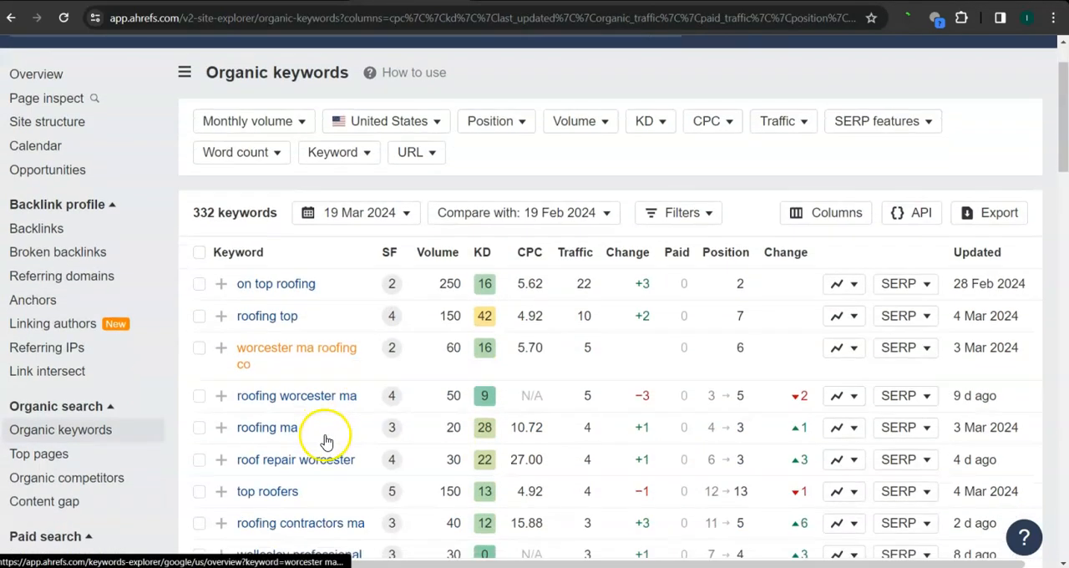
Review otroofing.com's organic keywords and highlight the search volume of 'roofing contractors ma'
{"action": "scroll", "scroll_direction": "down", "scroll_amount": 3}
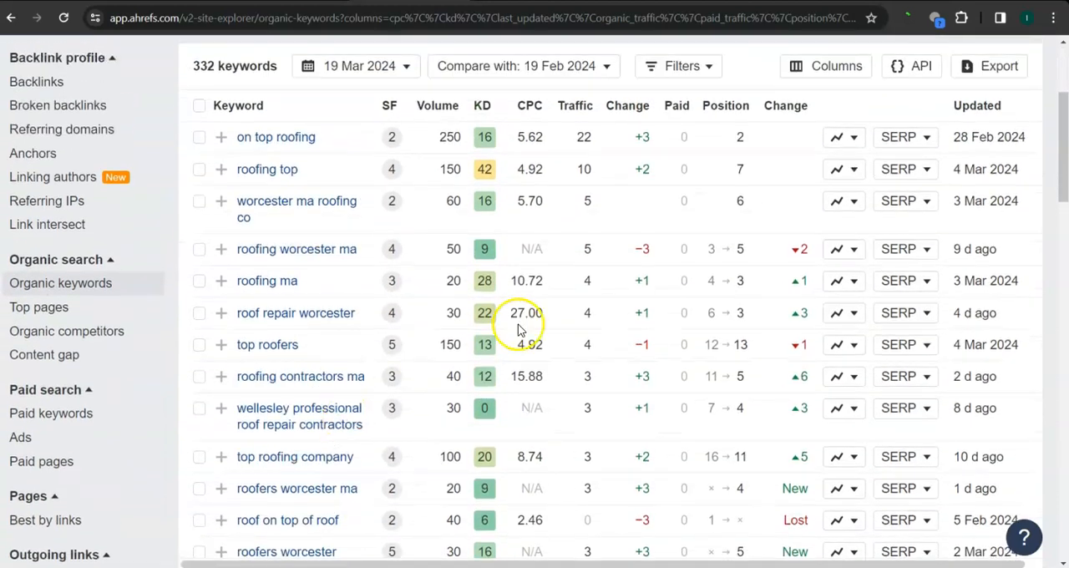
{"action": "mouse_move", "coordinate": [317, 219]}
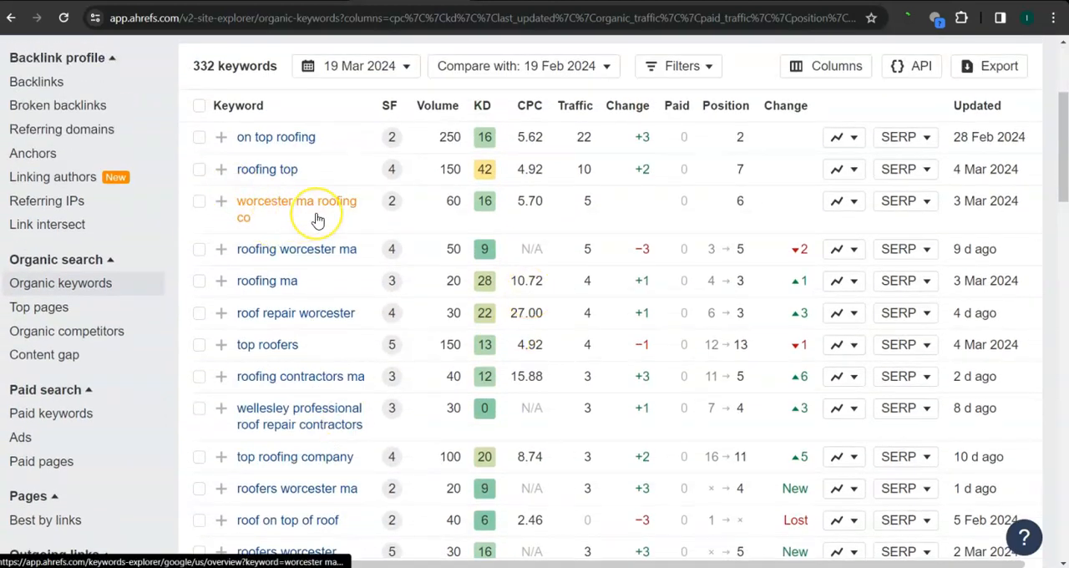
{"action": "mouse_move", "coordinate": [327, 214]}
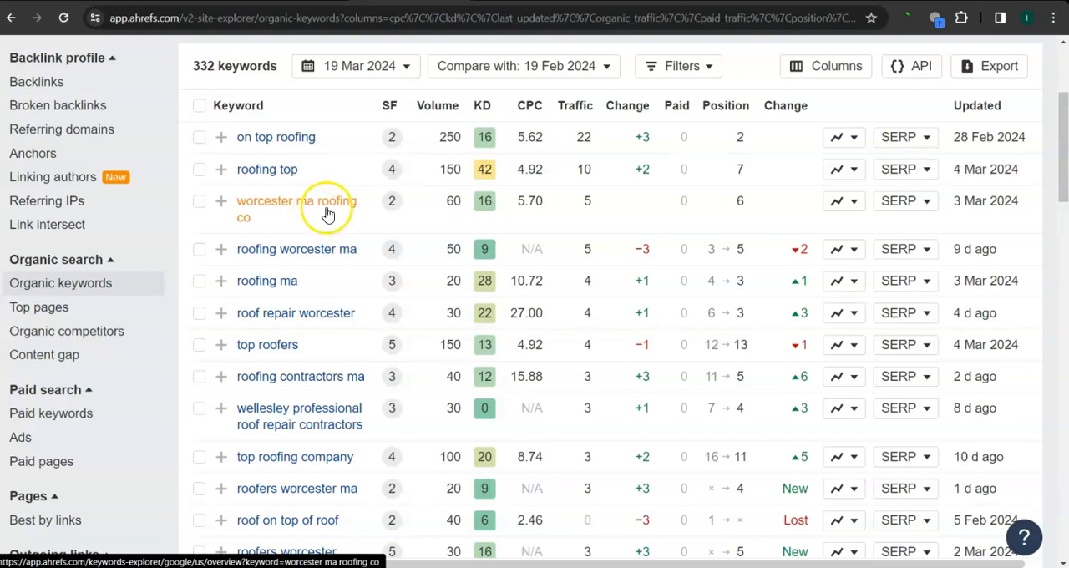
{"action": "mouse_move", "coordinate": [478, 200]}
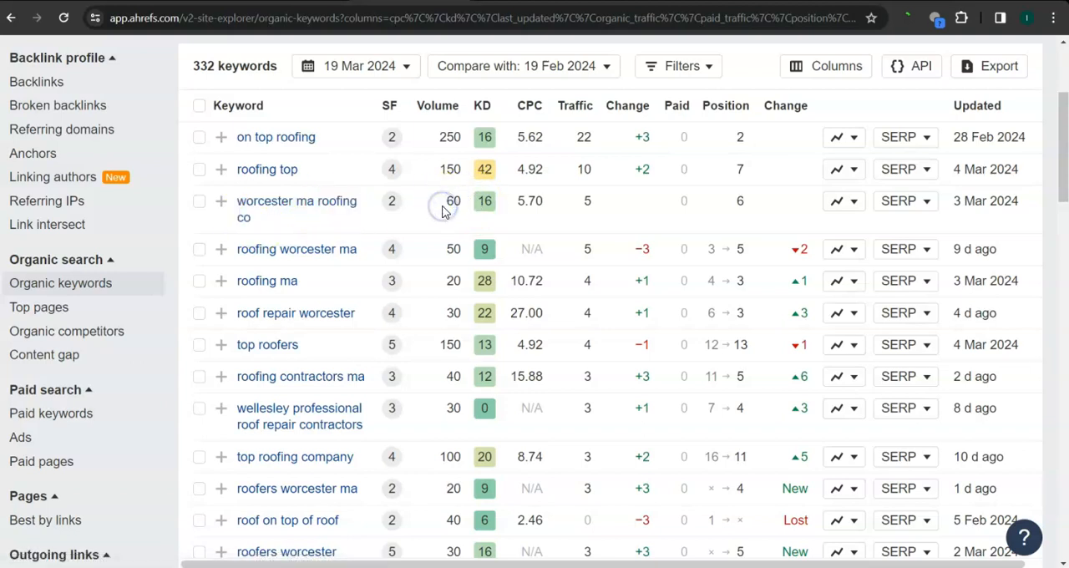
{"action": "scroll", "scroll_direction": "down", "scroll_amount": 3}
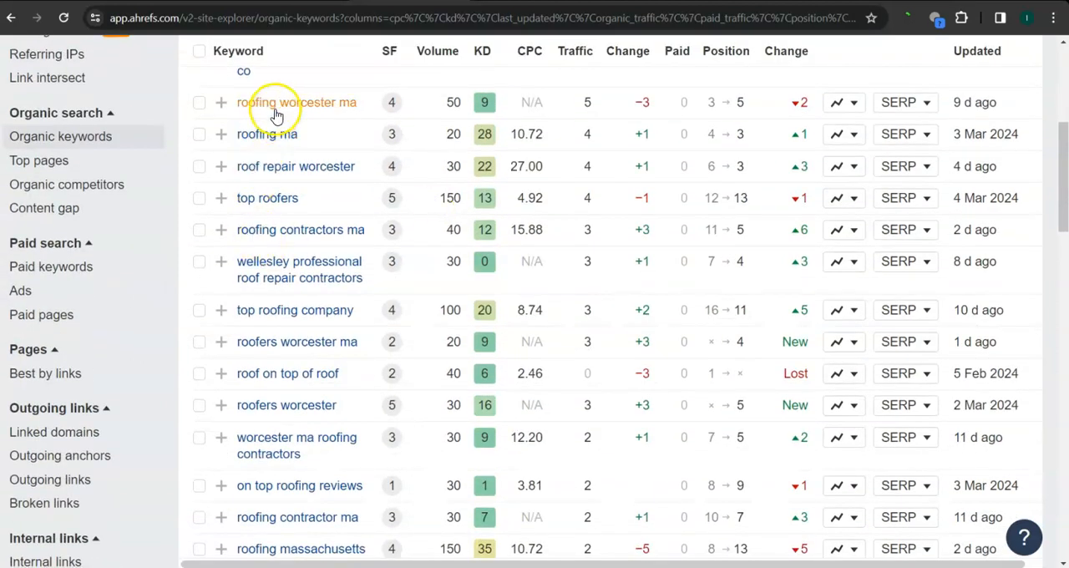
{"action": "mouse_move", "coordinate": [337, 121]}
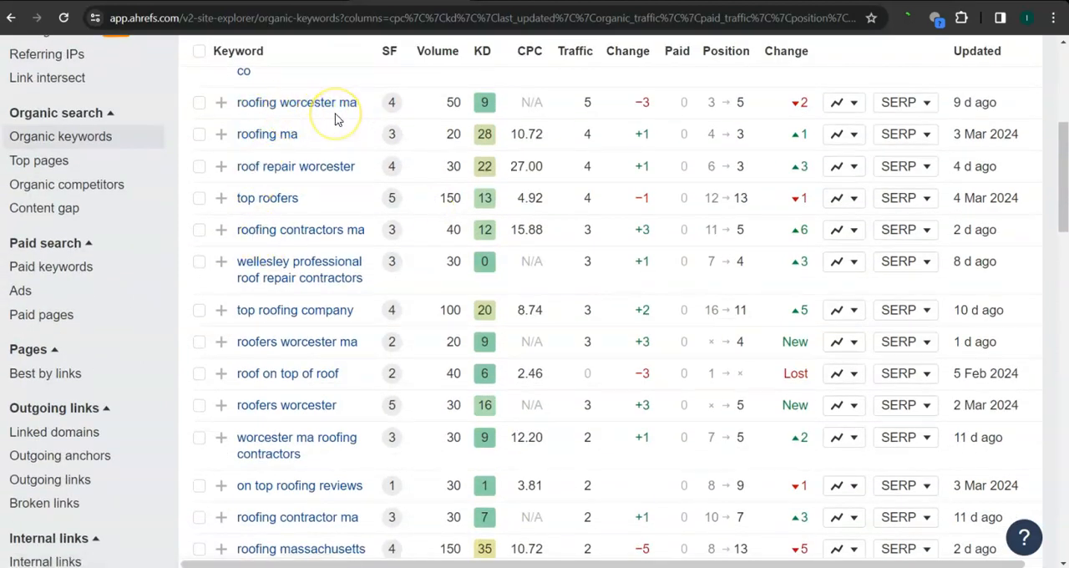
{"action": "double_click", "coordinate": [446, 102]}
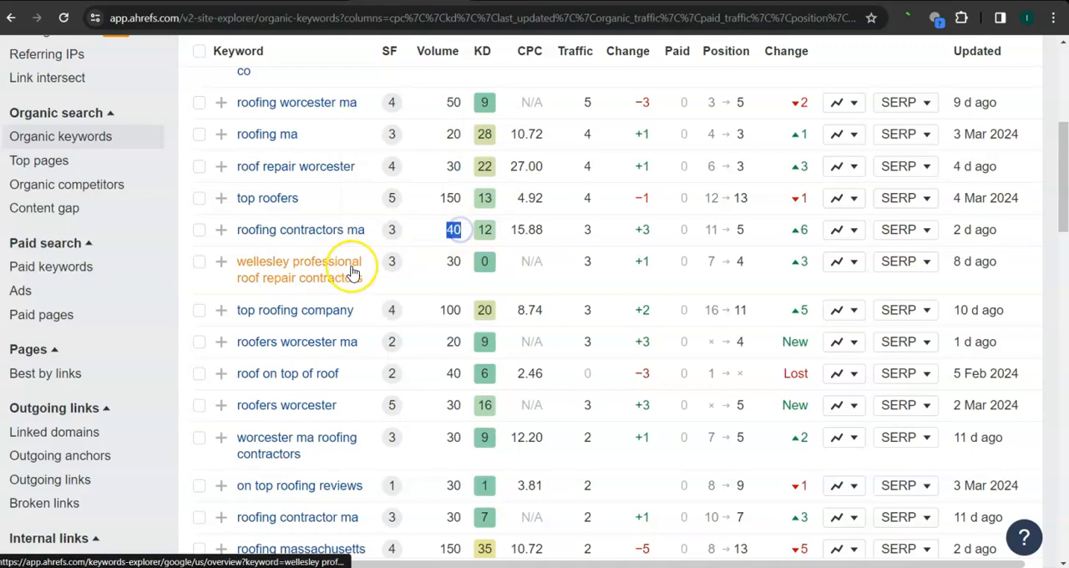
Scroll through the 332-keyword table to the pagination at the end of the first of seven pages
{"action": "scroll", "scroll_direction": "down", "scroll_amount": 3}
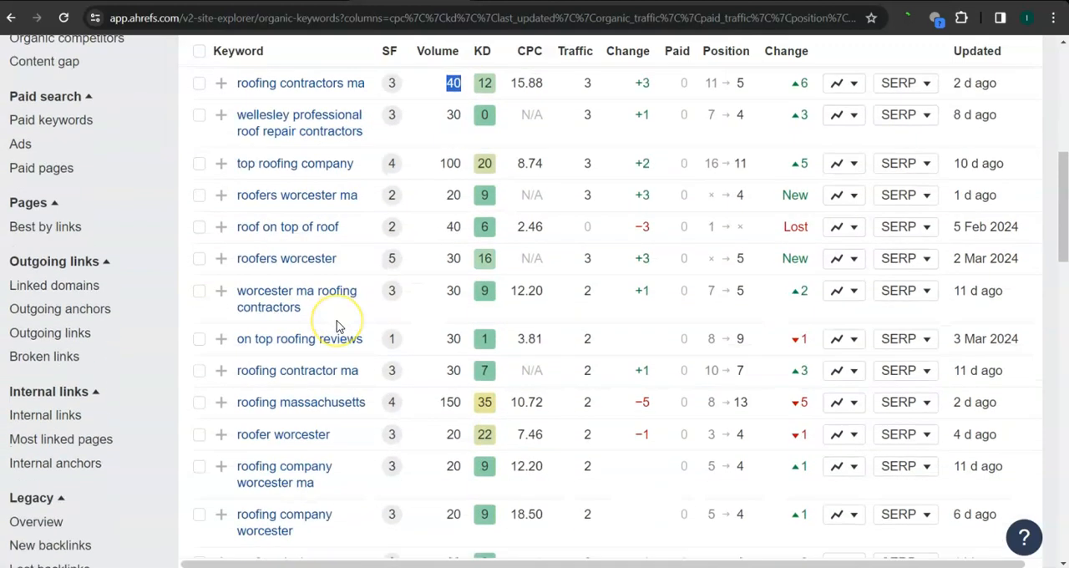
{"action": "scroll", "scroll_direction": "down", "scroll_amount": 3}
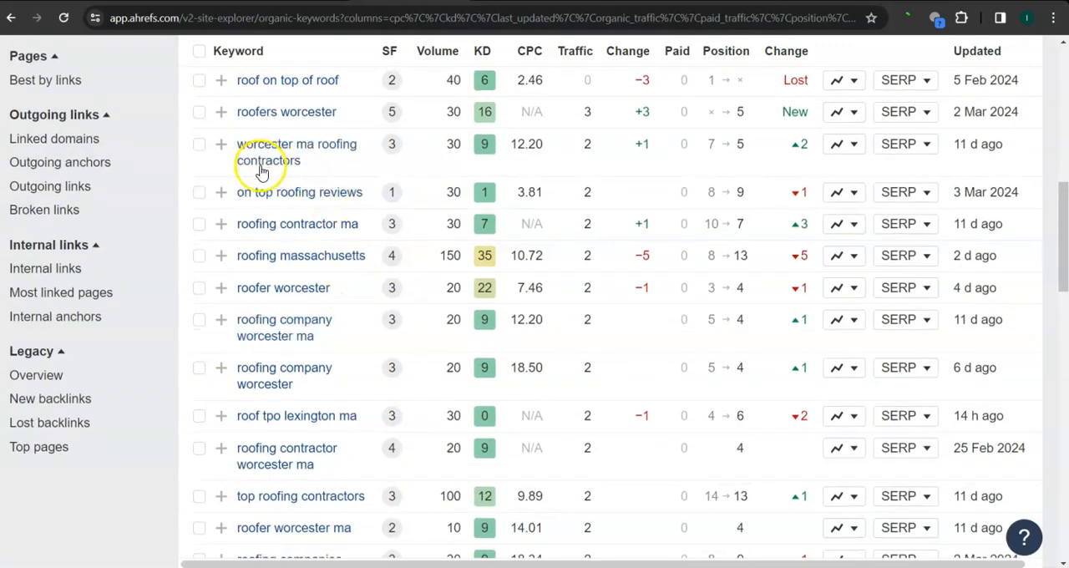
{"action": "scroll", "scroll_direction": "down", "scroll_amount": 3}
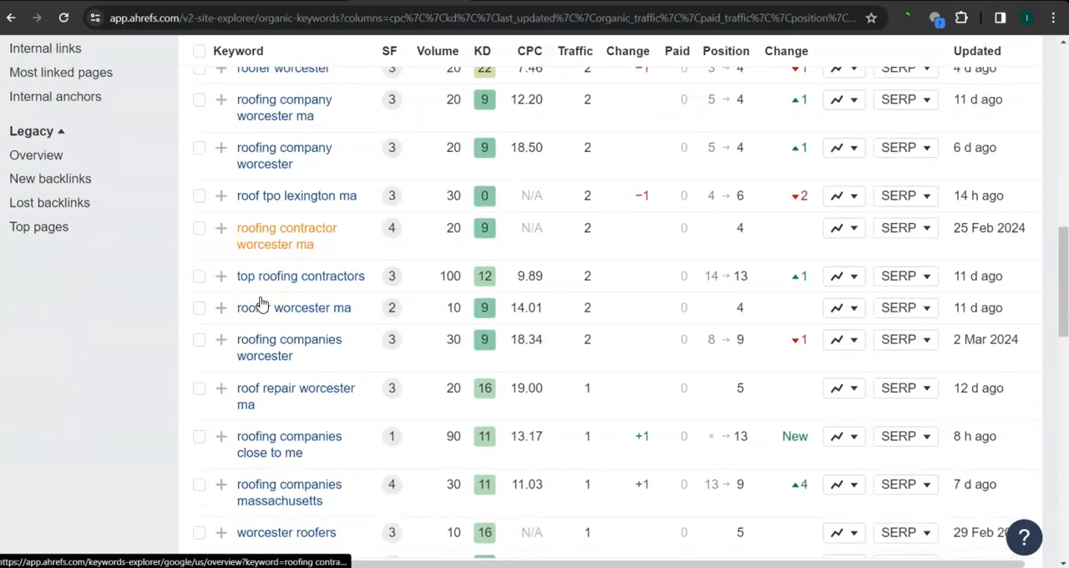
{"action": "scroll", "scroll_direction": "down", "scroll_amount": 3}
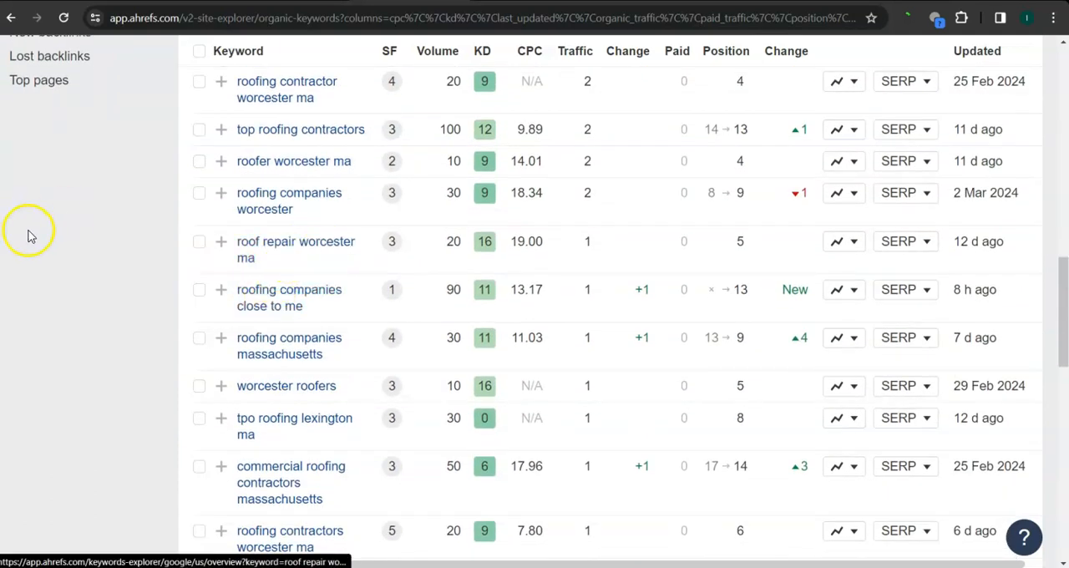
{"action": "mouse_move", "coordinate": [97, 271]}
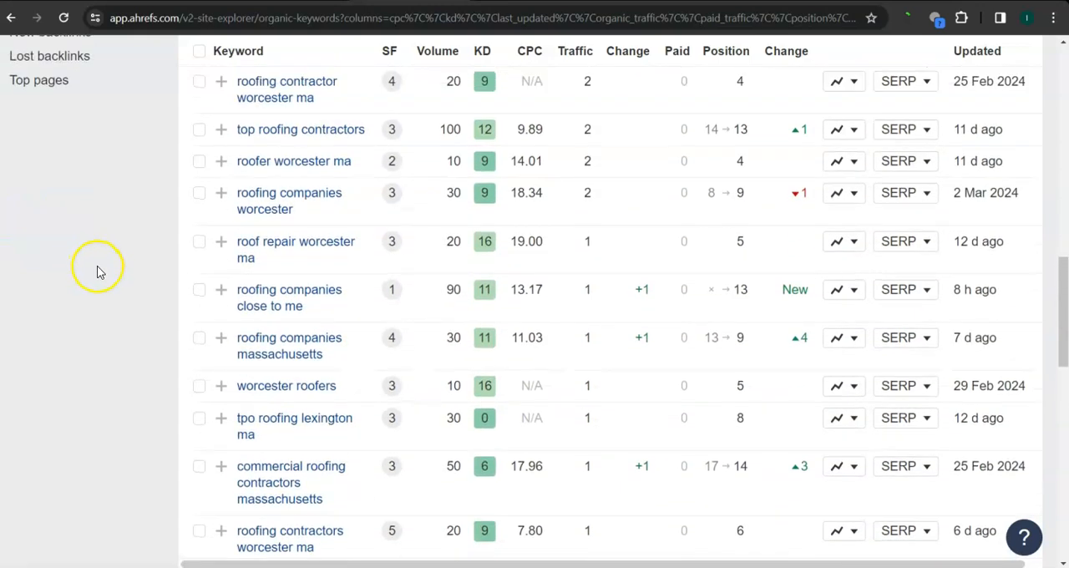
{"action": "scroll", "scroll_direction": "down", "scroll_amount": 3}
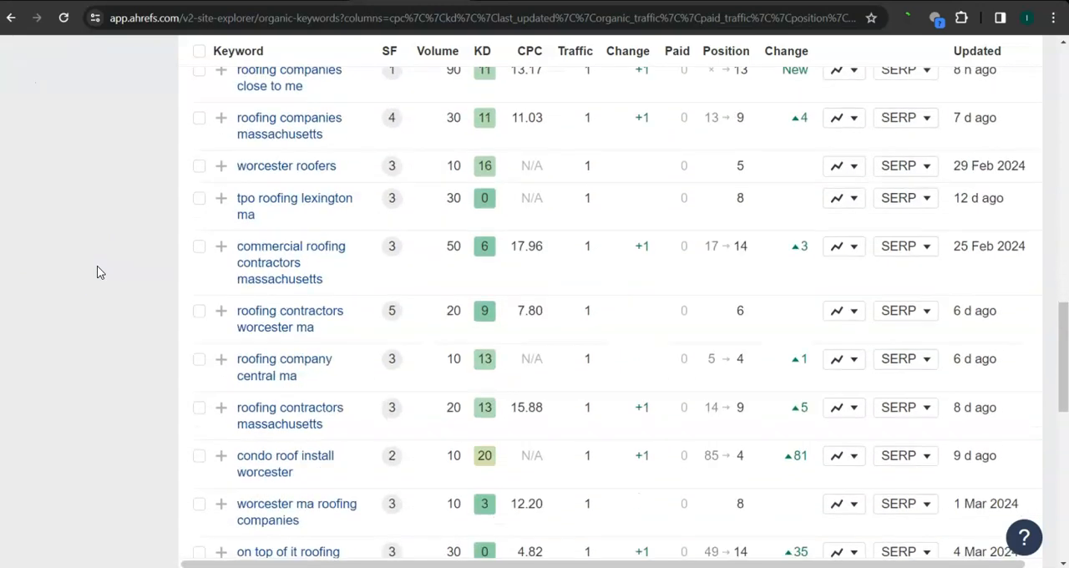
{"action": "scroll", "scroll_direction": "down", "scroll_amount": 3}
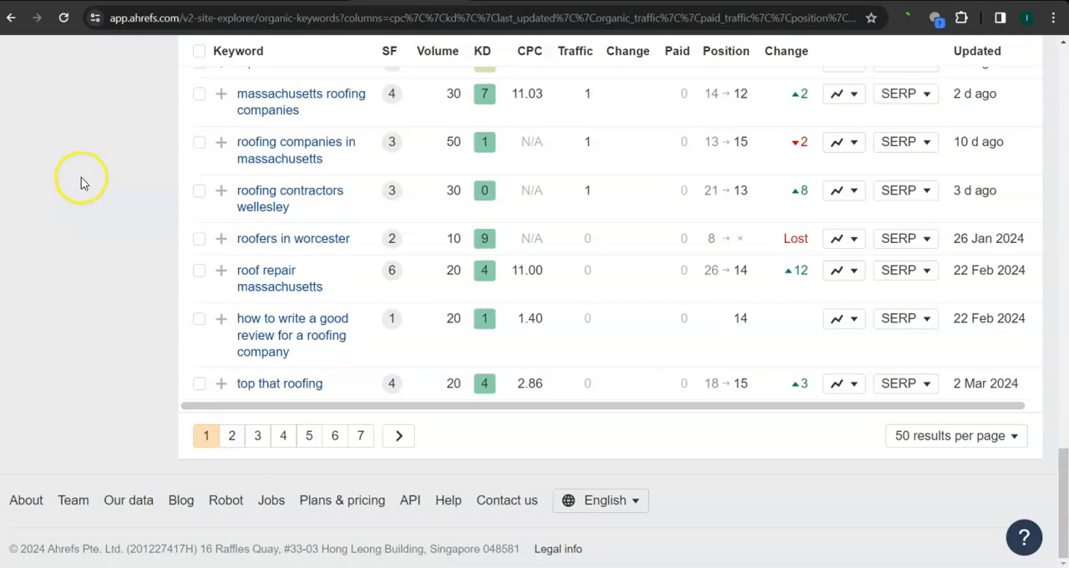
{"action": "mouse_move", "coordinate": [197, 242]}
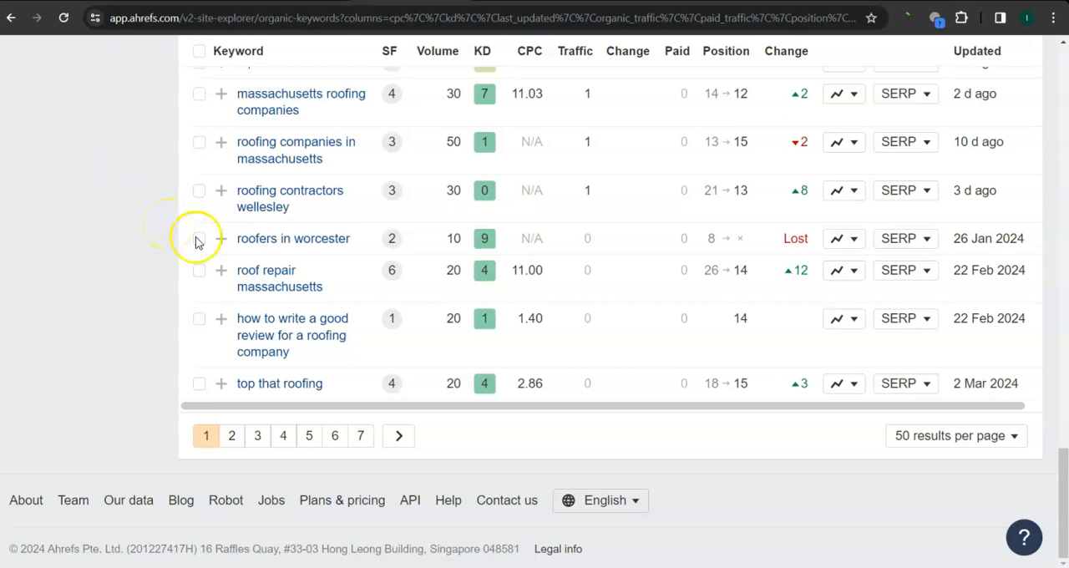